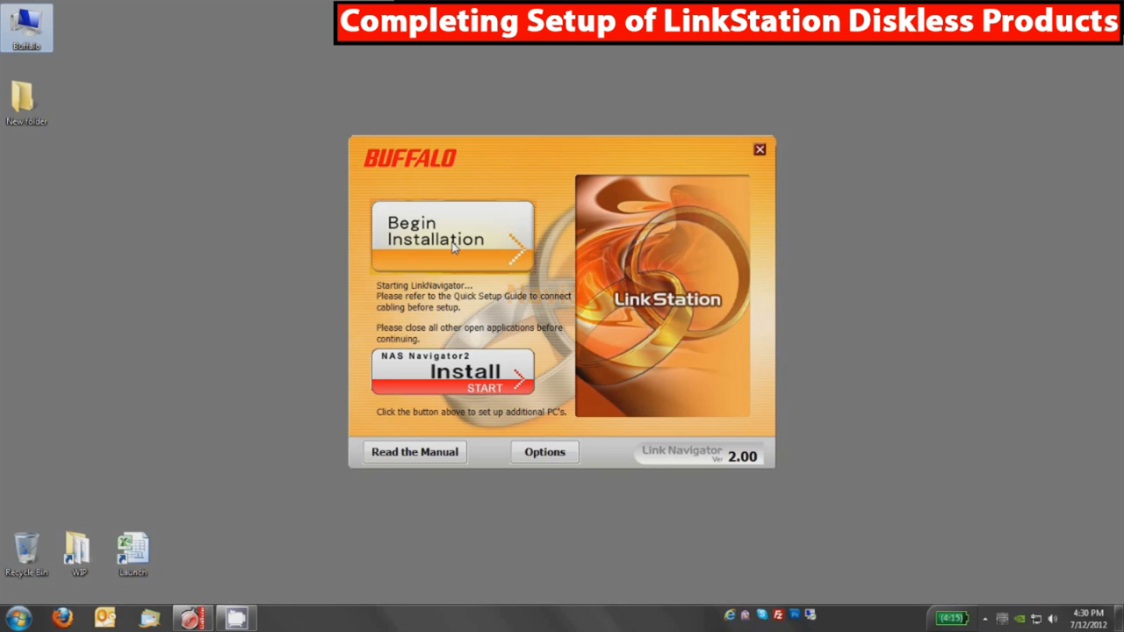
- Begin the LinkStation installation from the LinkNavigator launcher
click(760, 148)
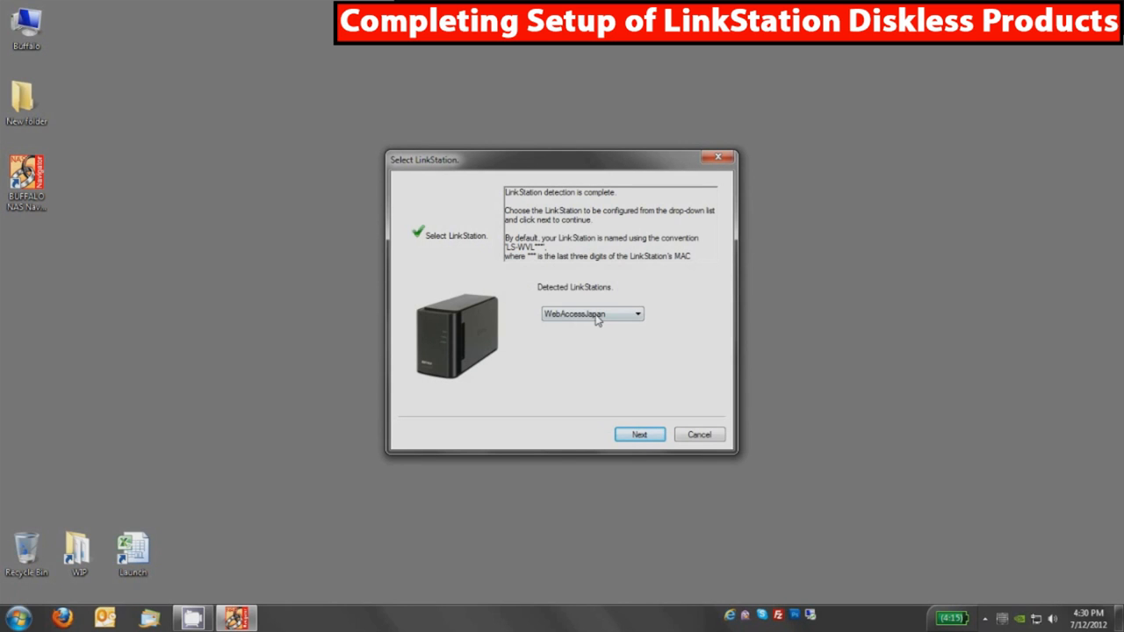
- Choose LS-WVL8A4 from the detected LinkStations and run its setup
click(637, 313)
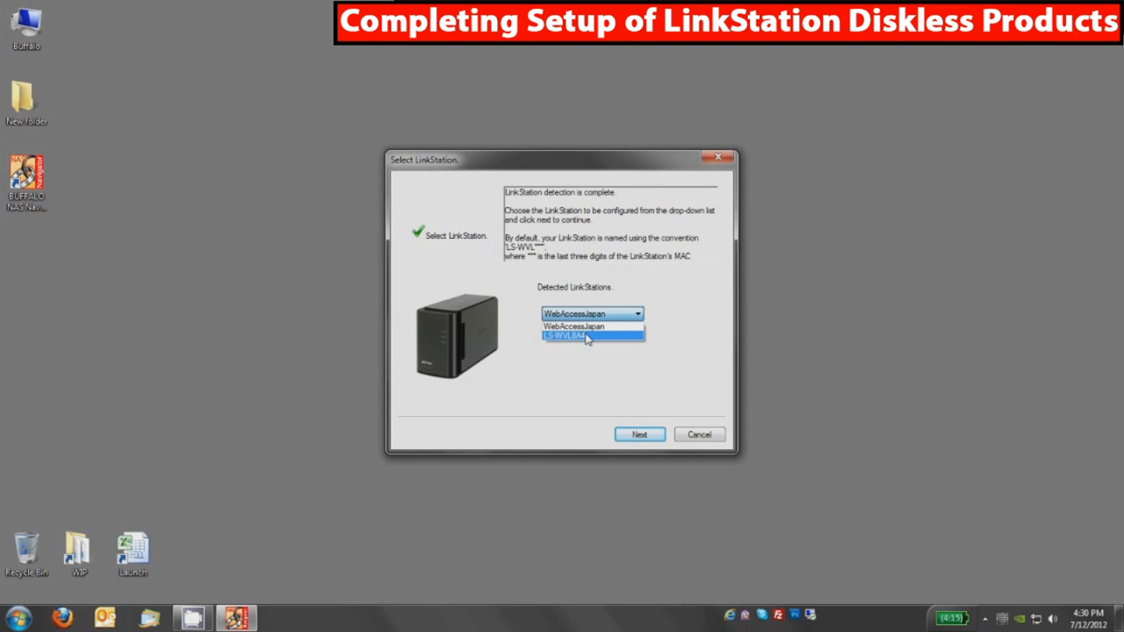
click(565, 336)
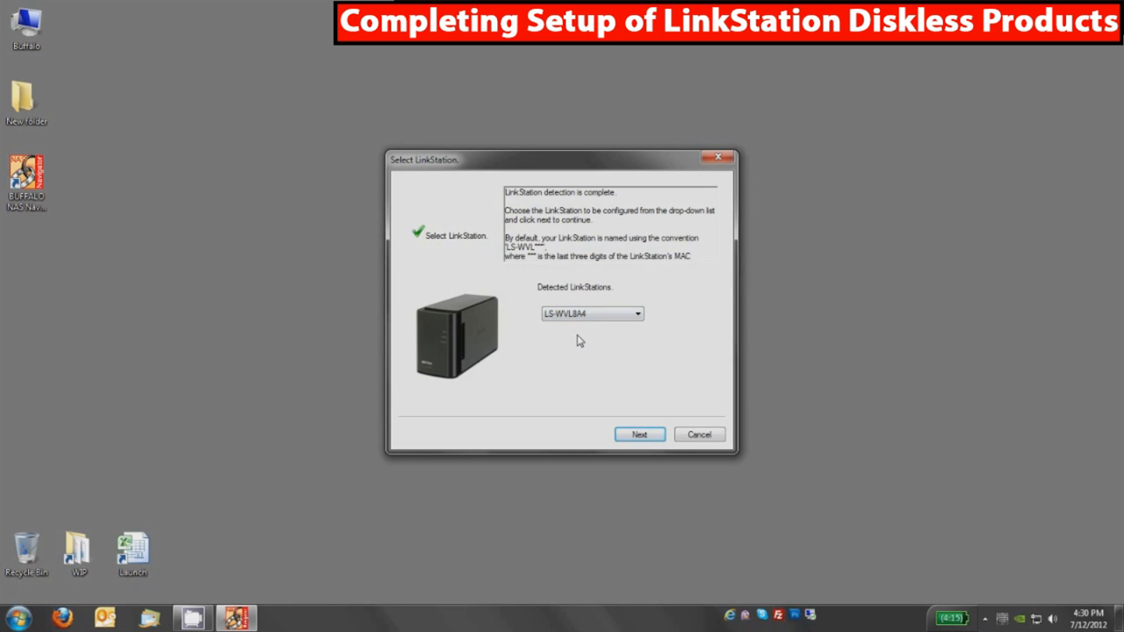
click(640, 434)
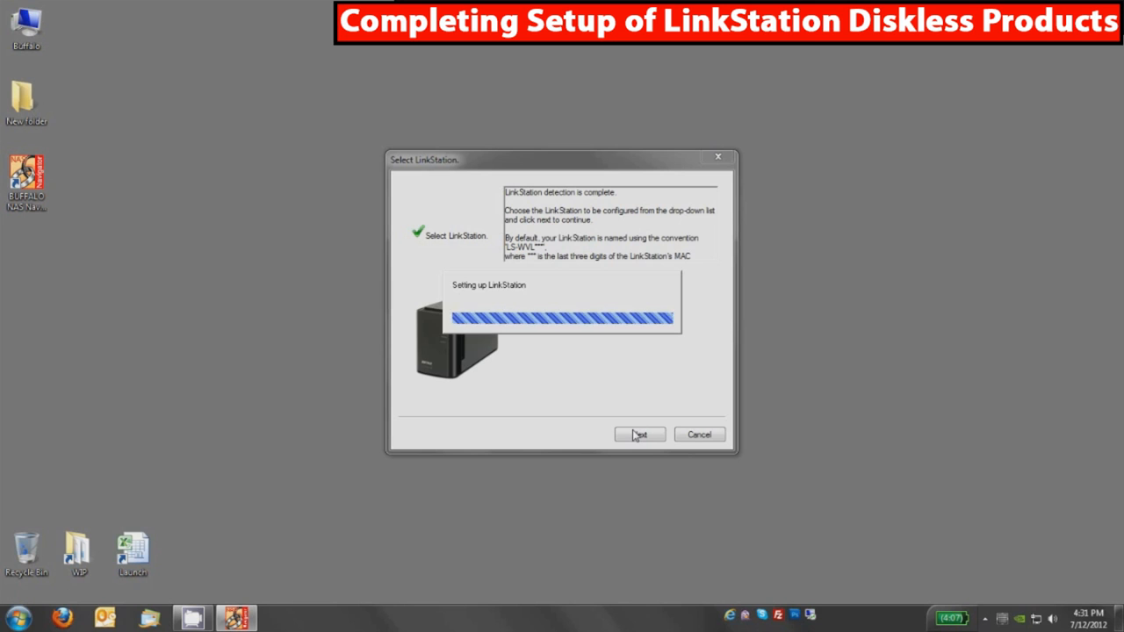
click(640, 435)
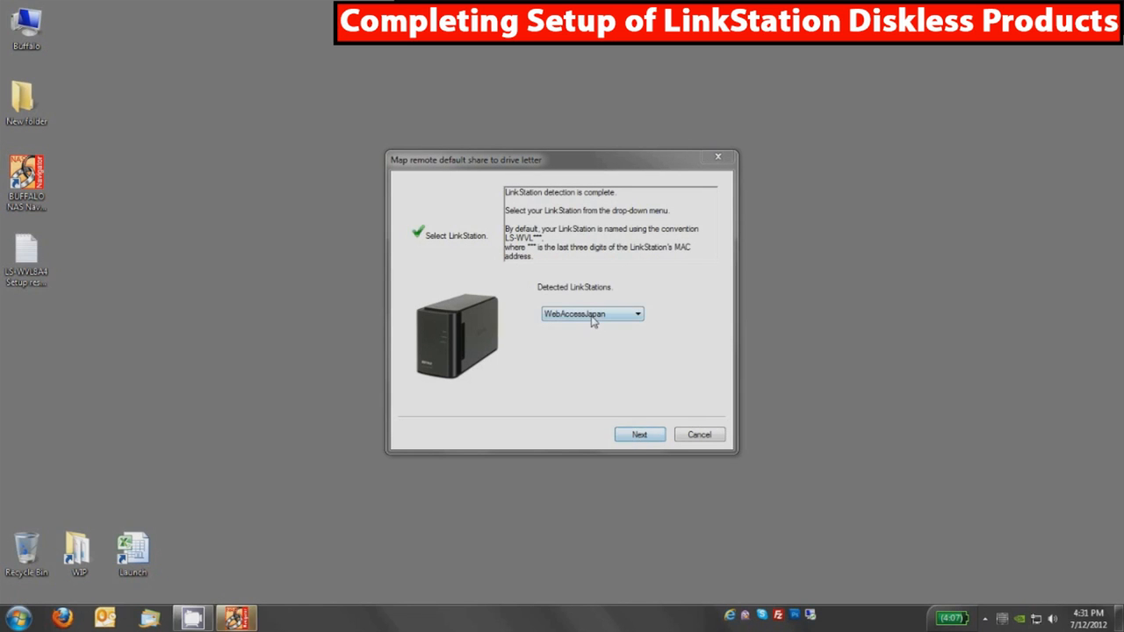
- Select LS-WVL8A4 and map its default share as a network drive
click(591, 313)
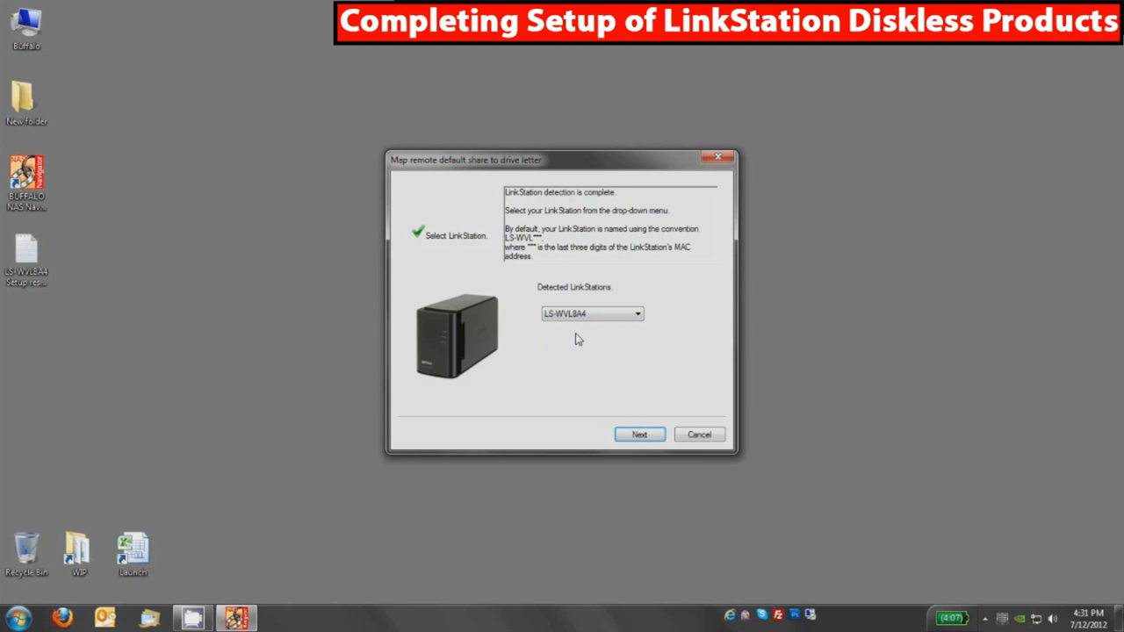
mouse_move(467, 169)
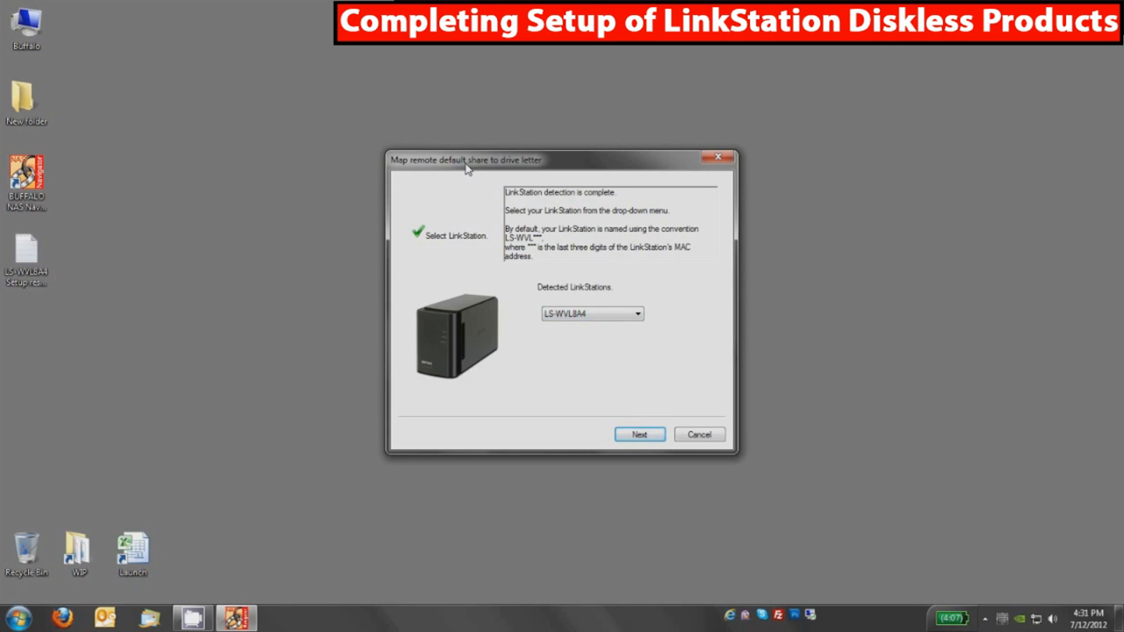
click(639, 434)
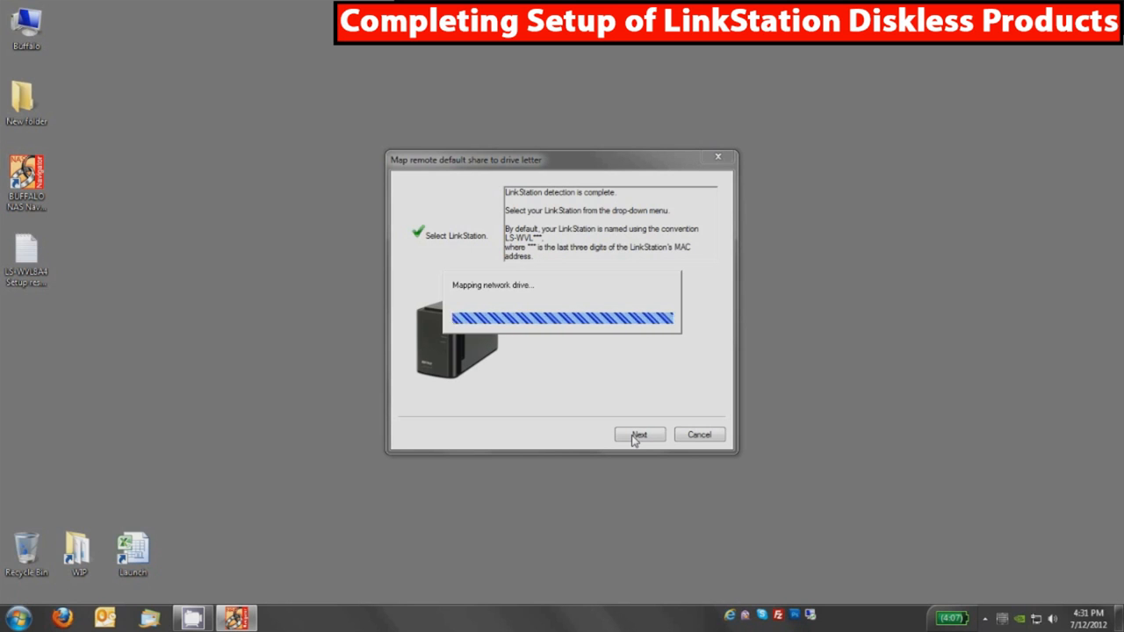
click(639, 435)
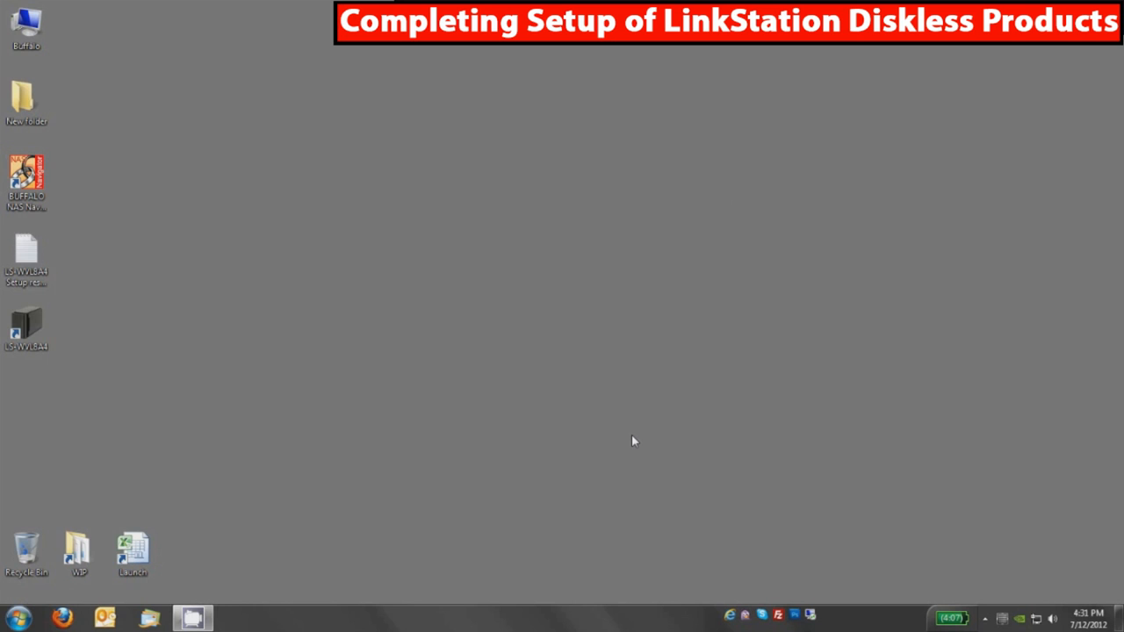
mouse_move(374, 176)
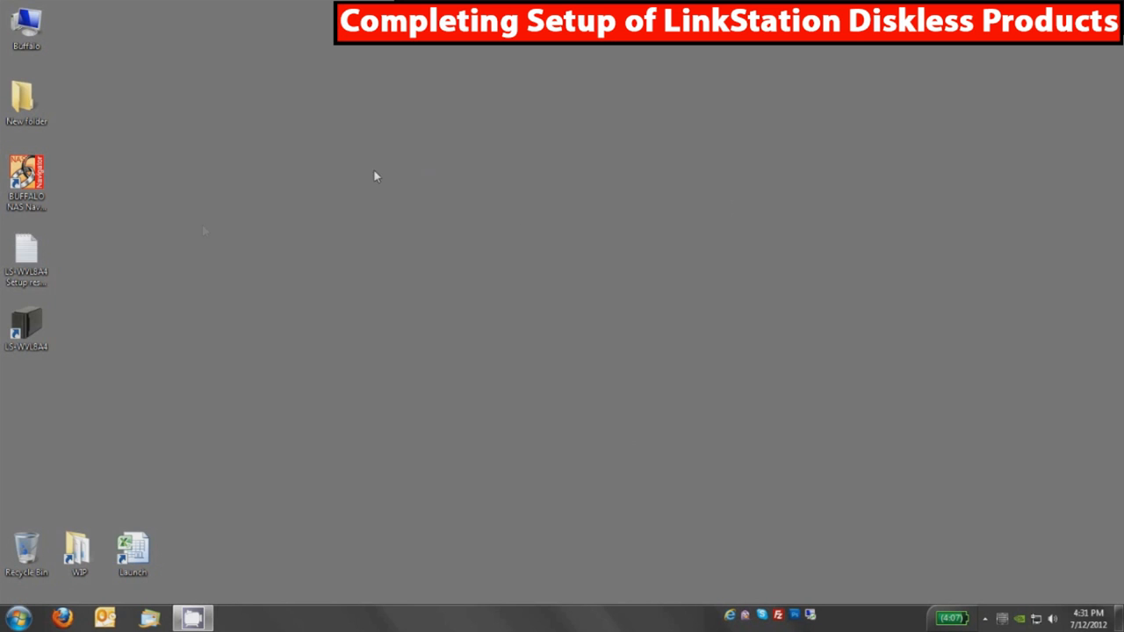
double_click(27, 325)
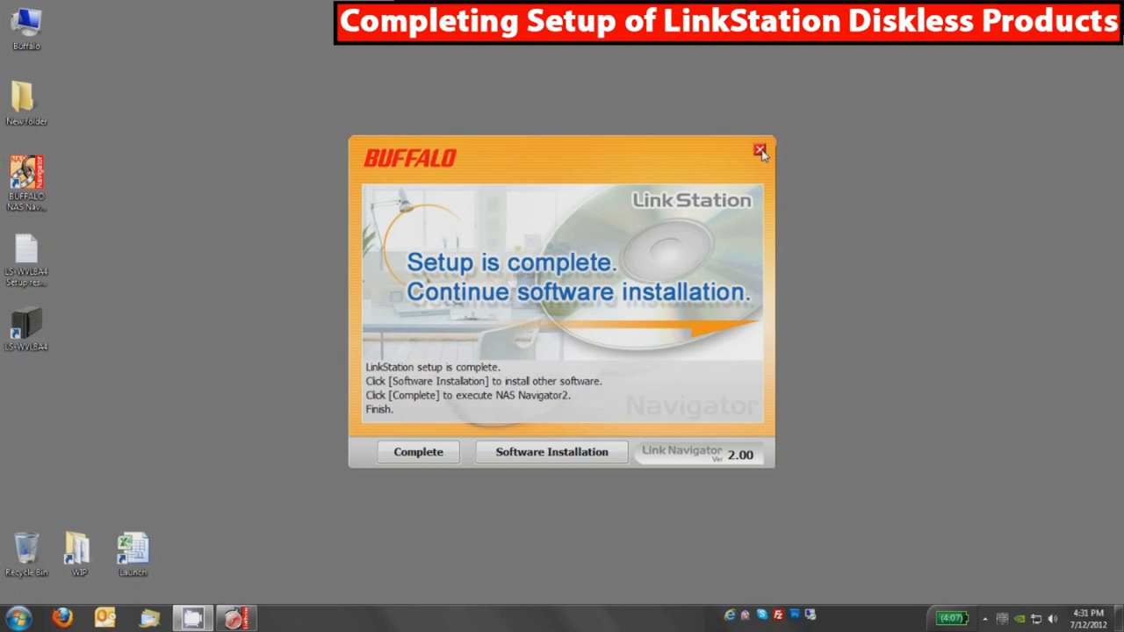
- Close the Setup is complete window and open Computer from the desktop
click(760, 148)
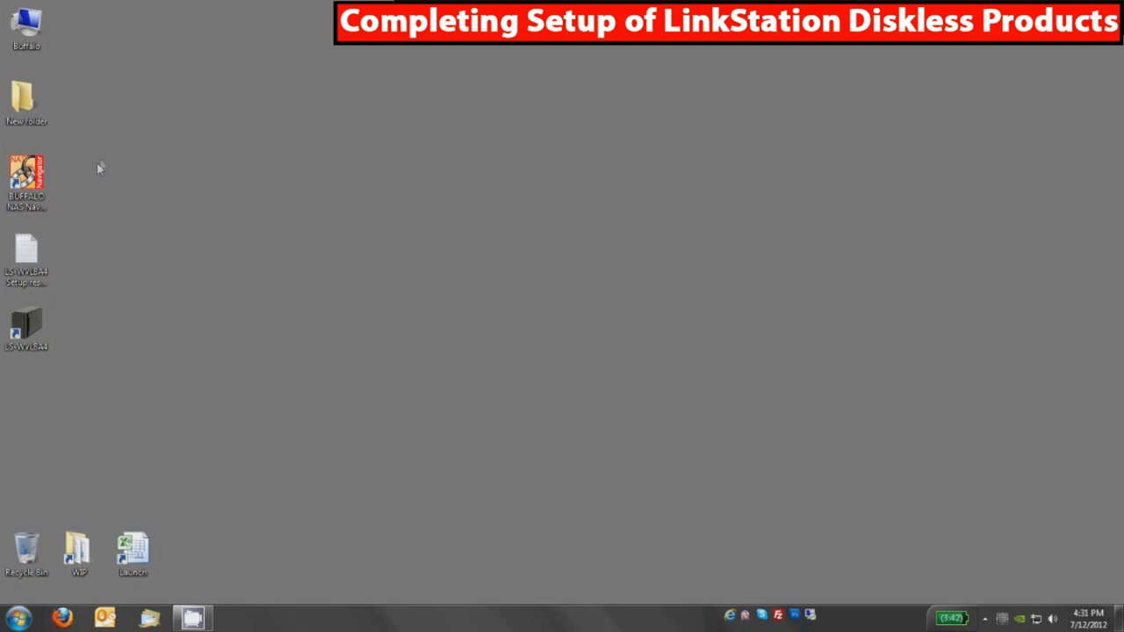
mouse_move(120, 204)
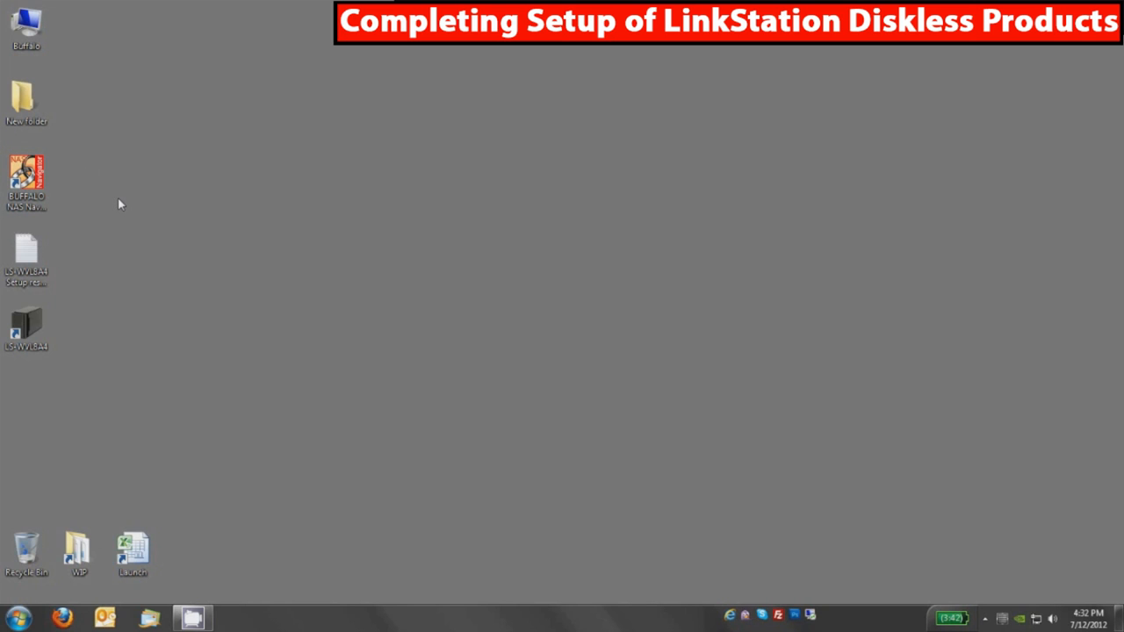
double_click(25, 27)
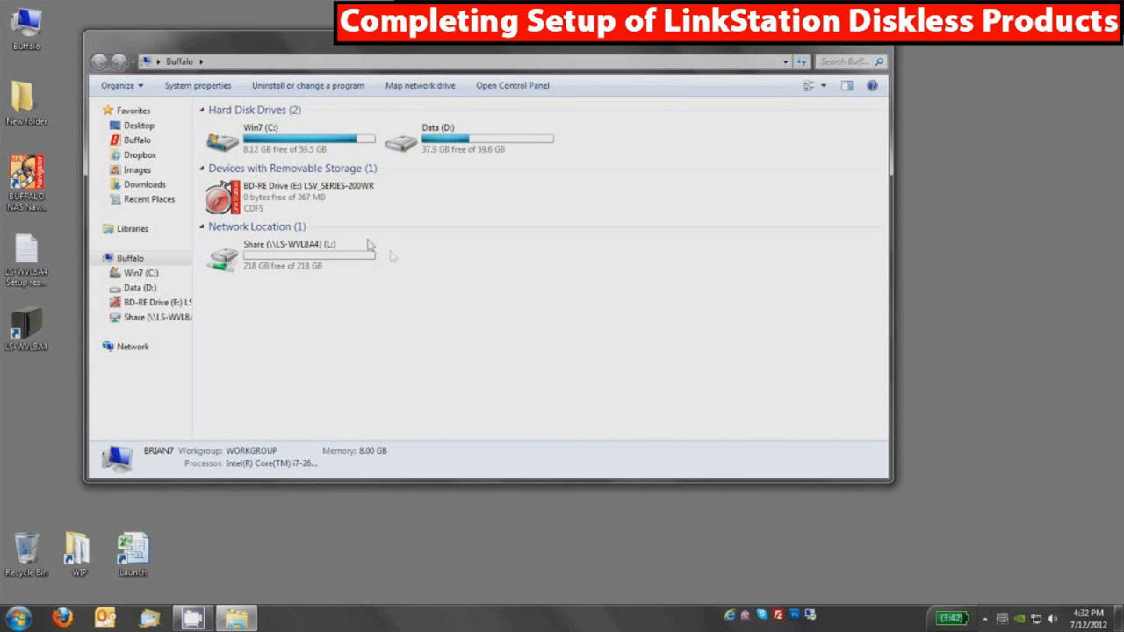
mouse_move(395, 283)
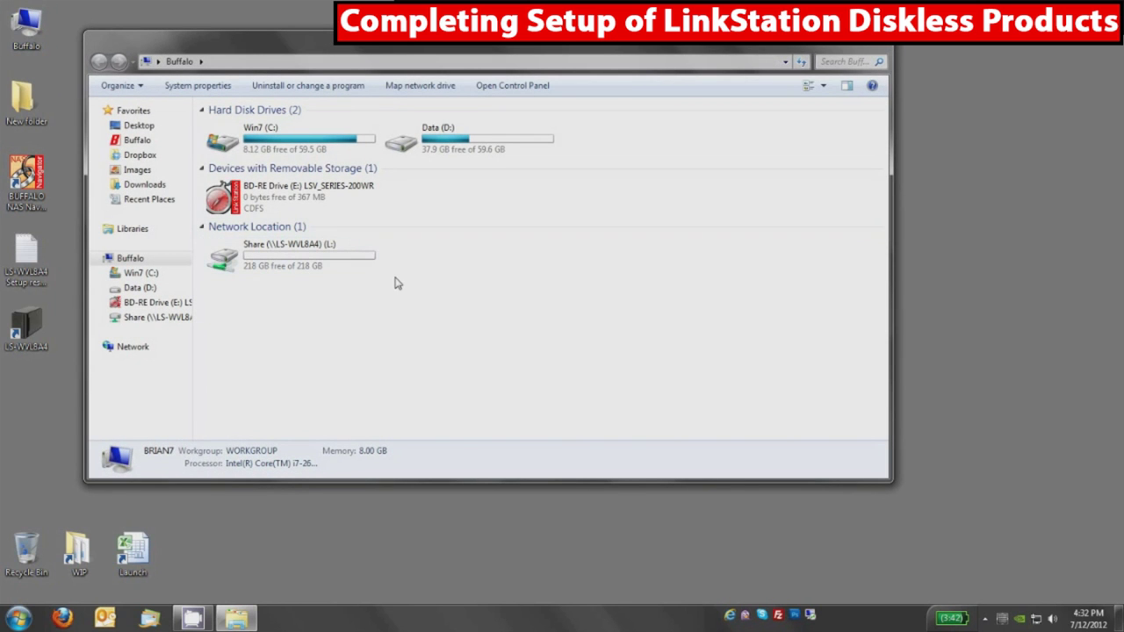
mouse_move(347, 299)
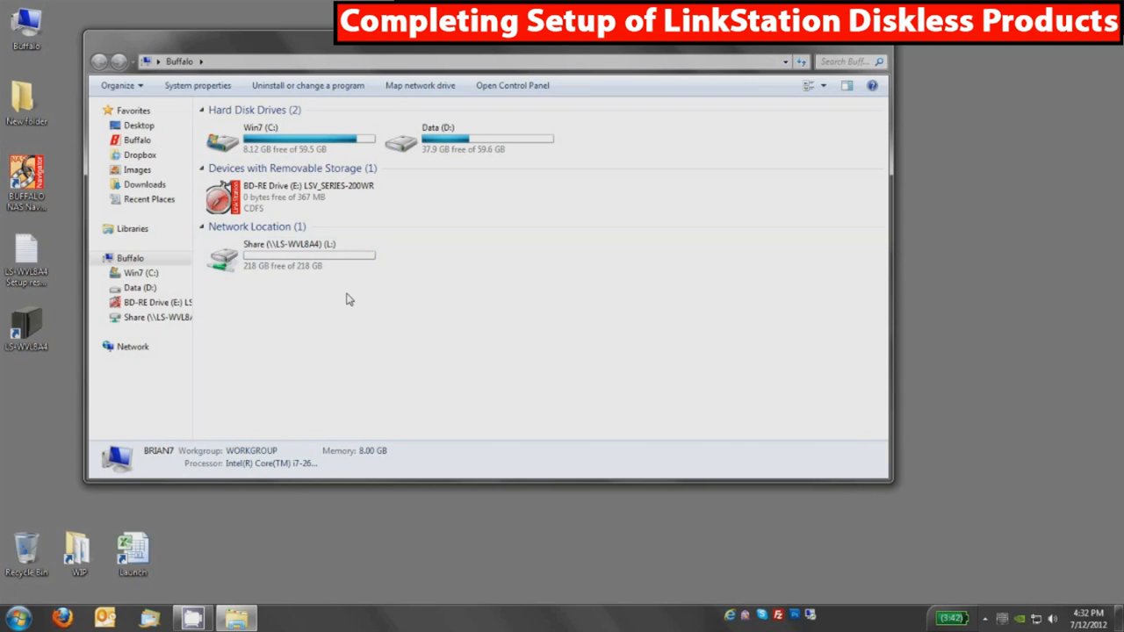
mouse_move(350, 290)
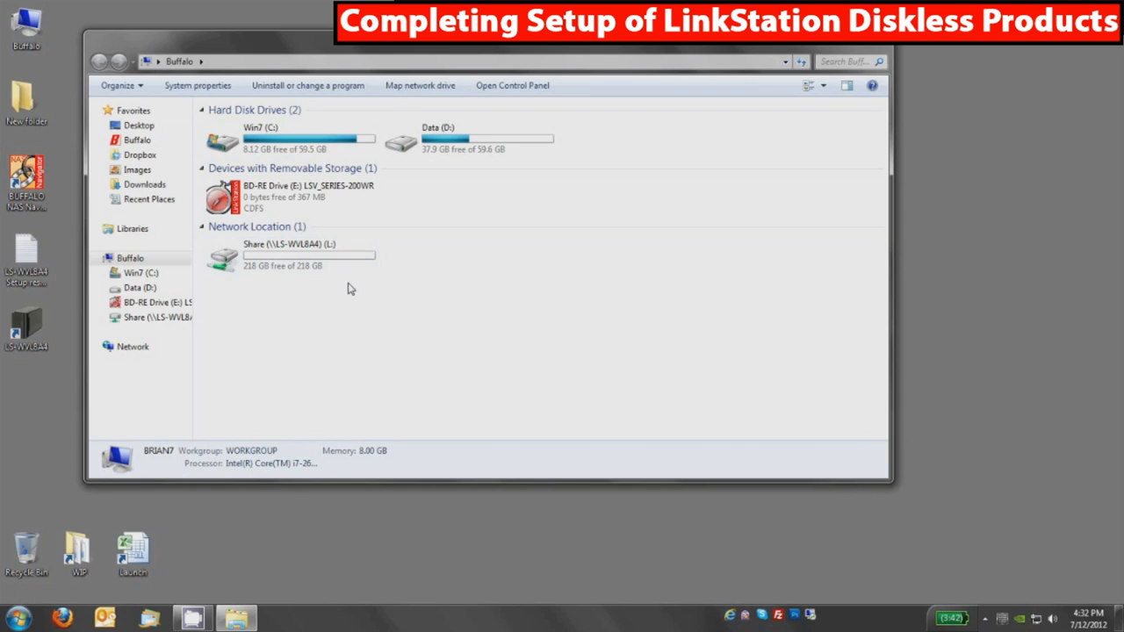
mouse_move(367, 302)
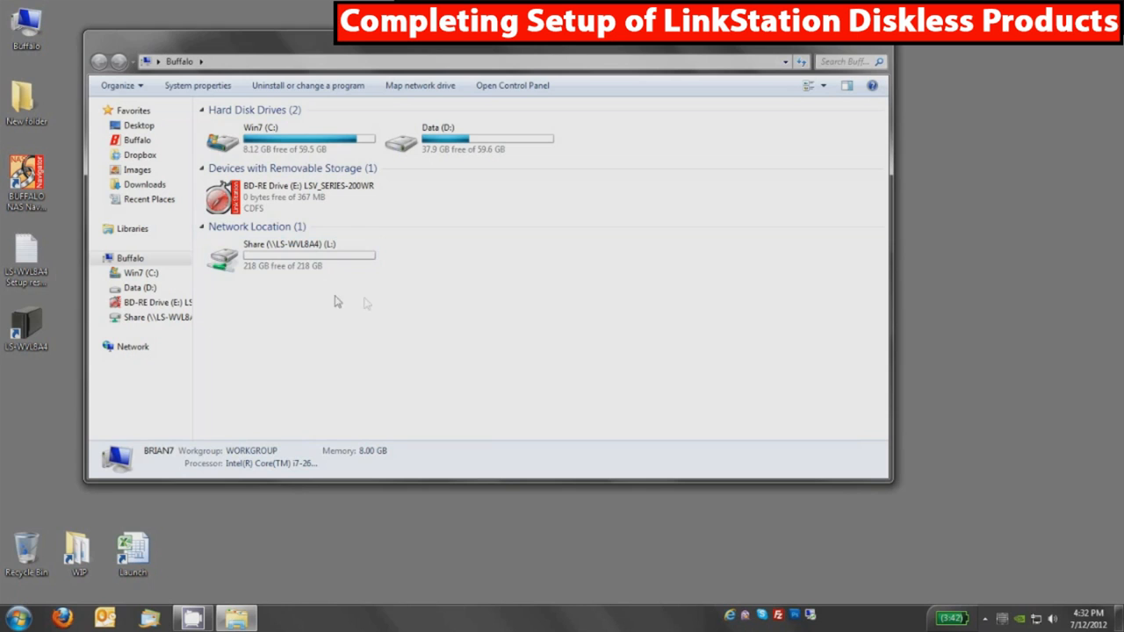
- Create a new folder on the Share (\\LS-WVL8A4) L: drive
double_click(289, 255)
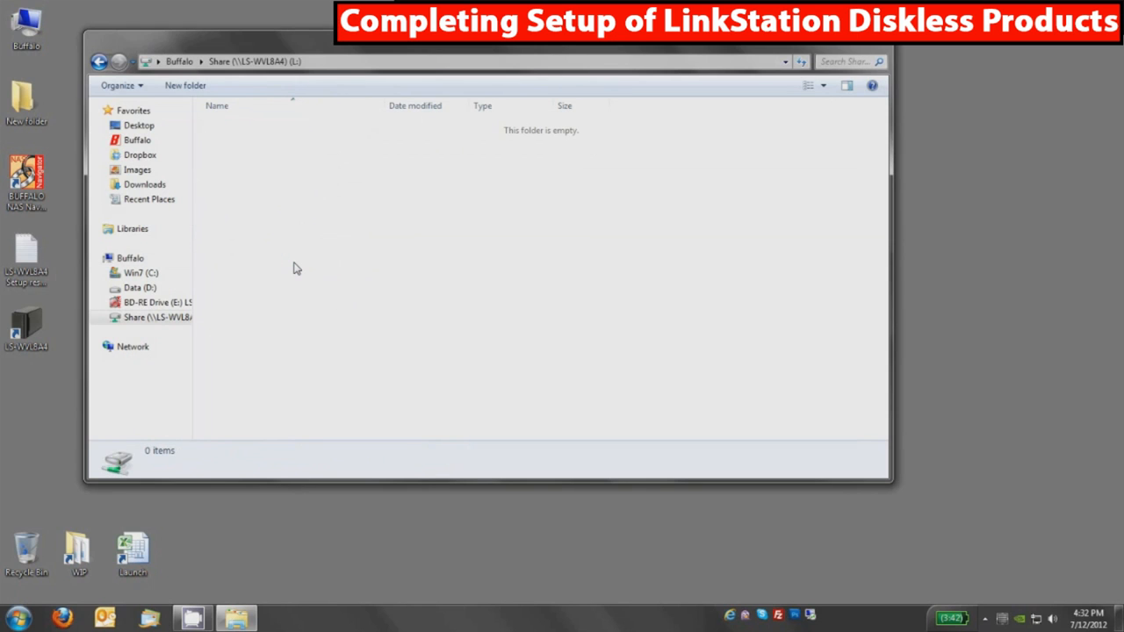
mouse_move(319, 220)
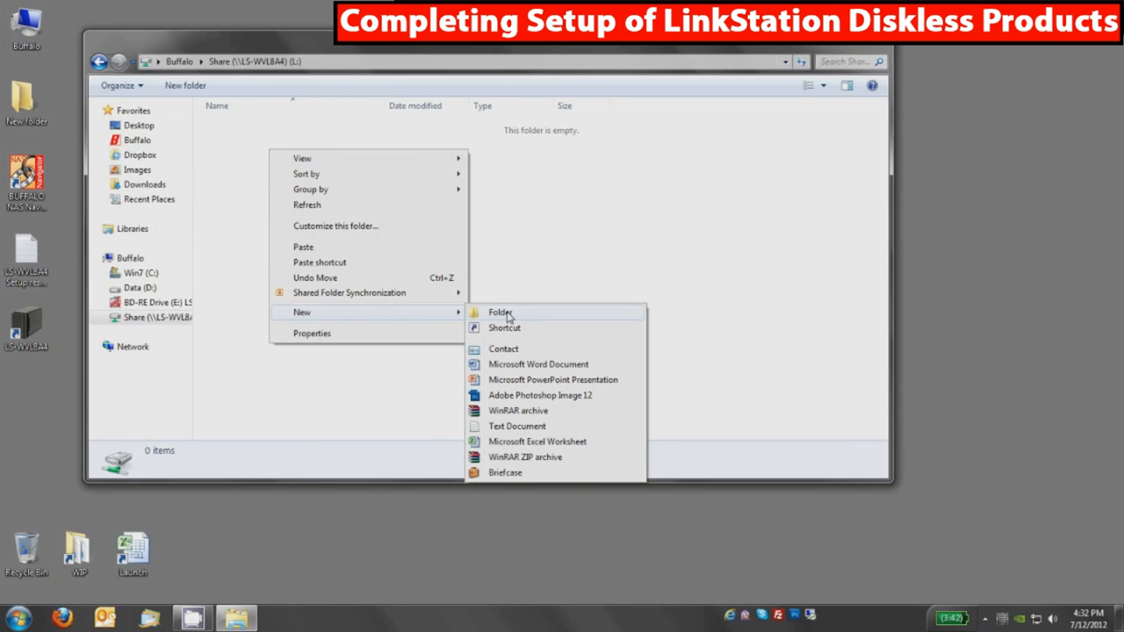
click(500, 312)
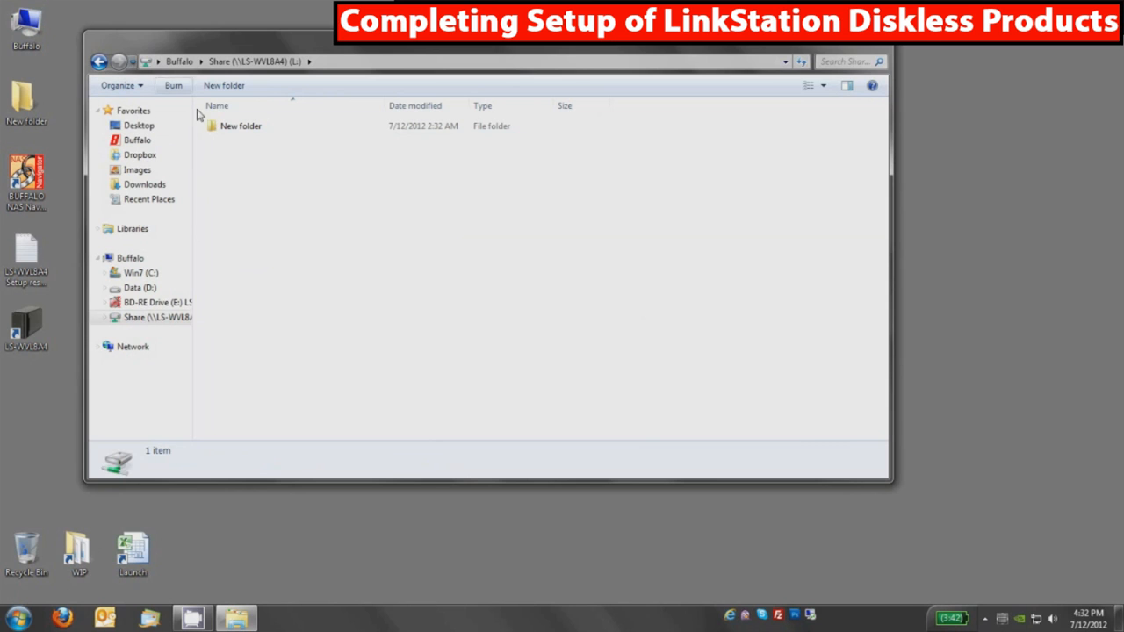
click(158, 317)
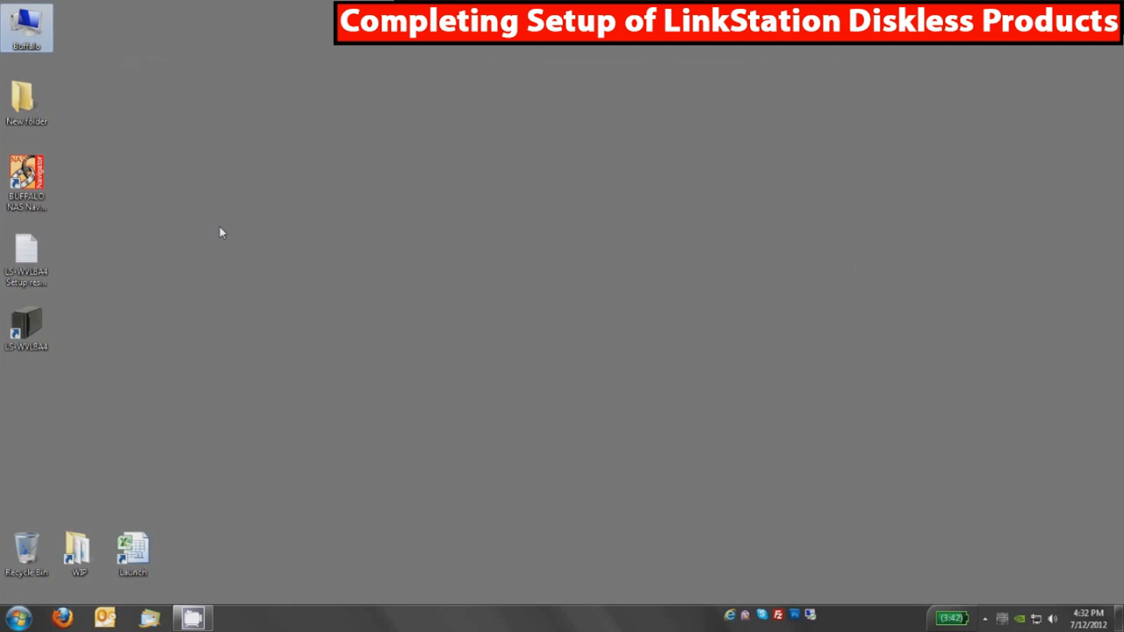
- Browse LS-WVL8A4's info share down to the NASNavi2 Windows folder
click(26, 329)
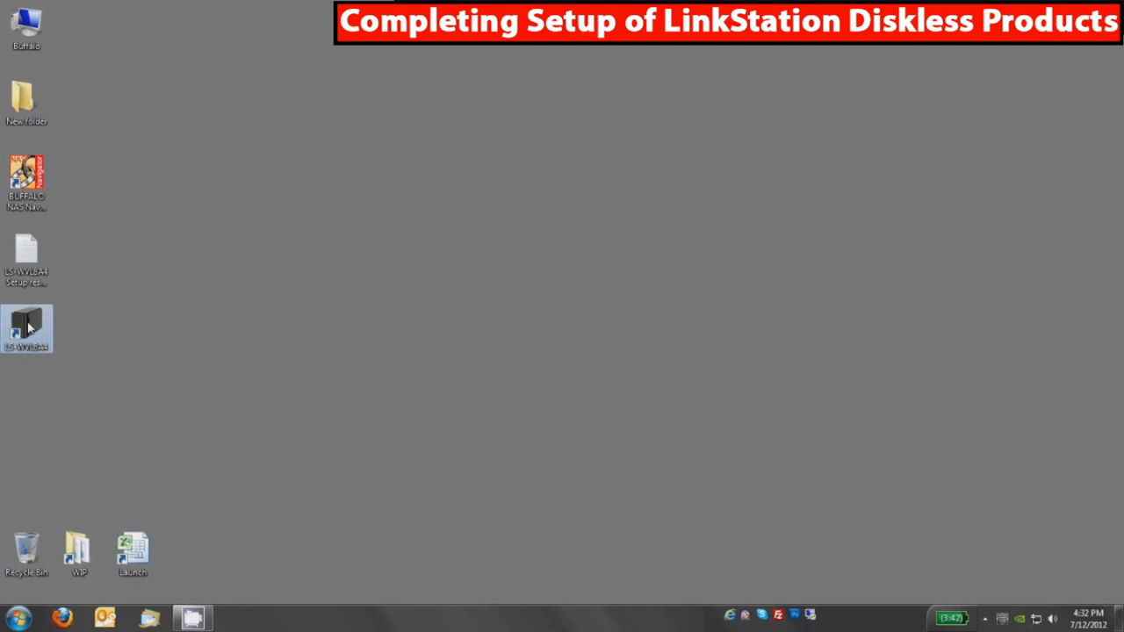
double_click(26, 329)
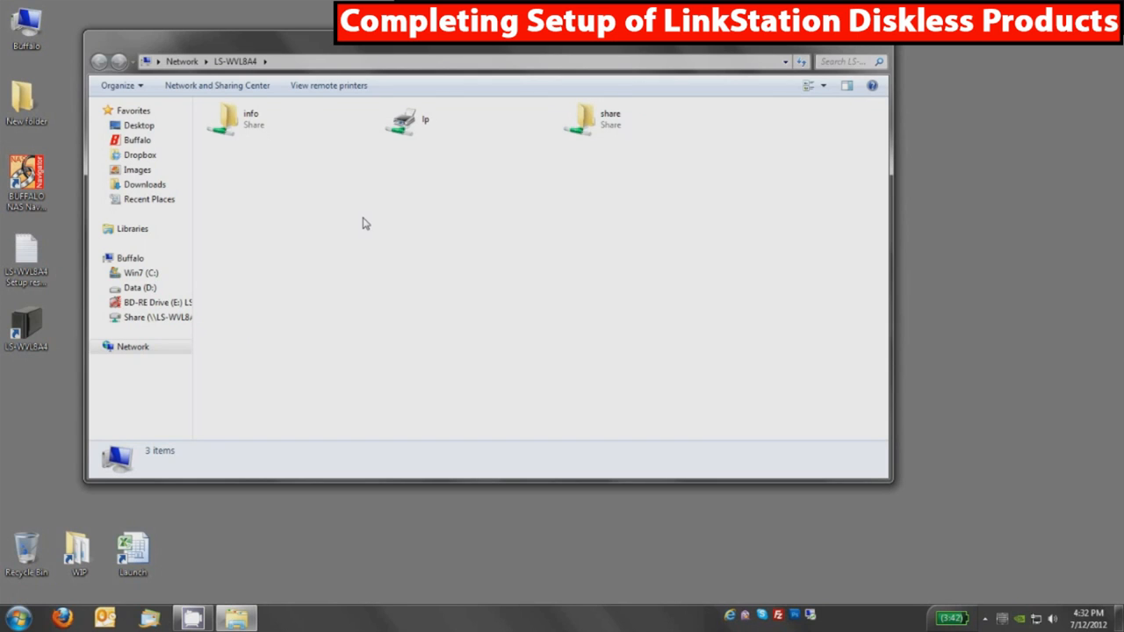
mouse_move(419, 208)
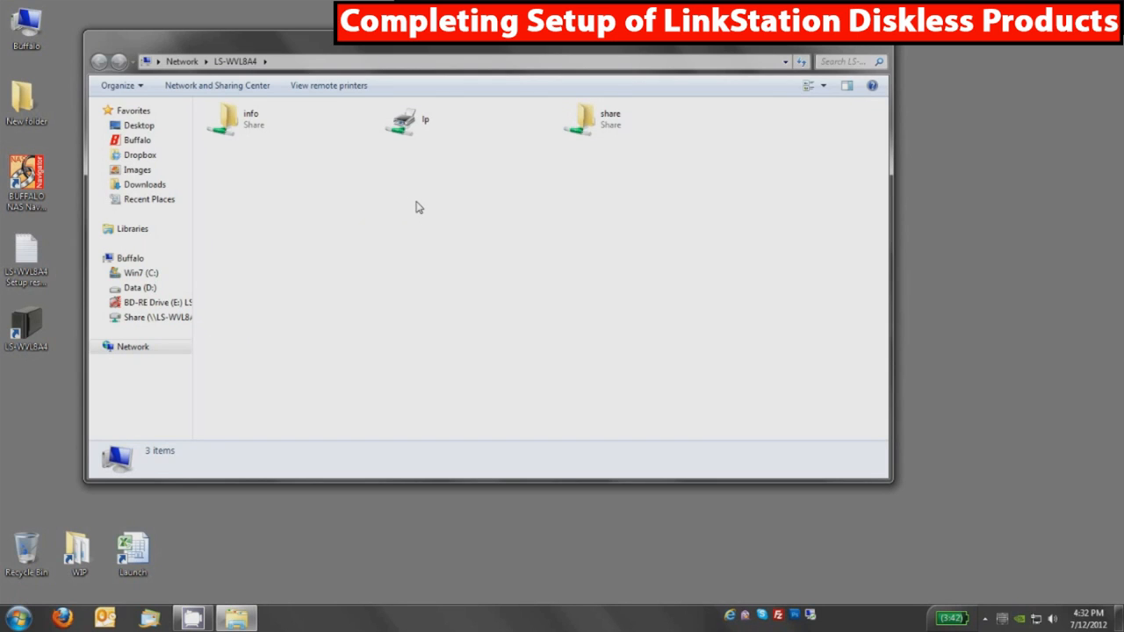
mouse_move(639, 167)
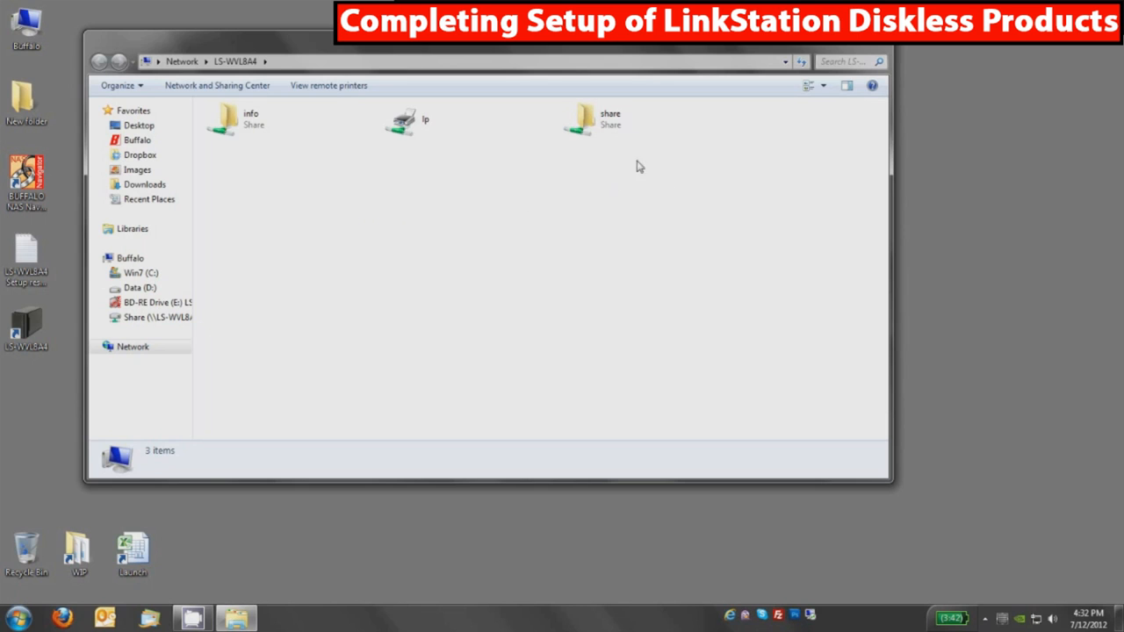
mouse_move(609, 121)
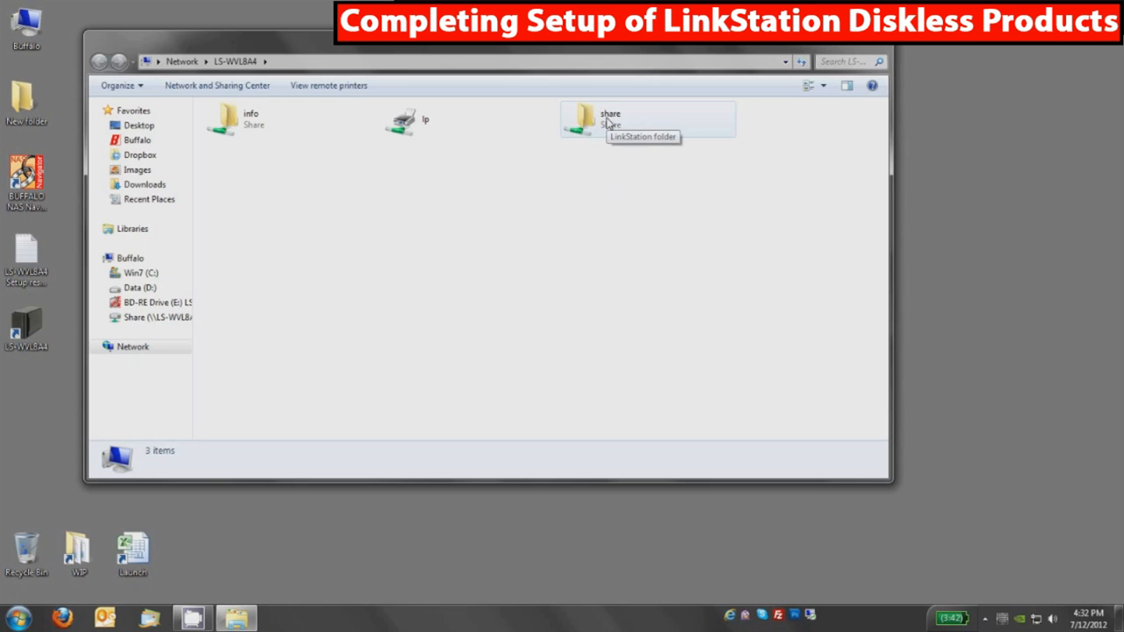
mouse_move(503, 233)
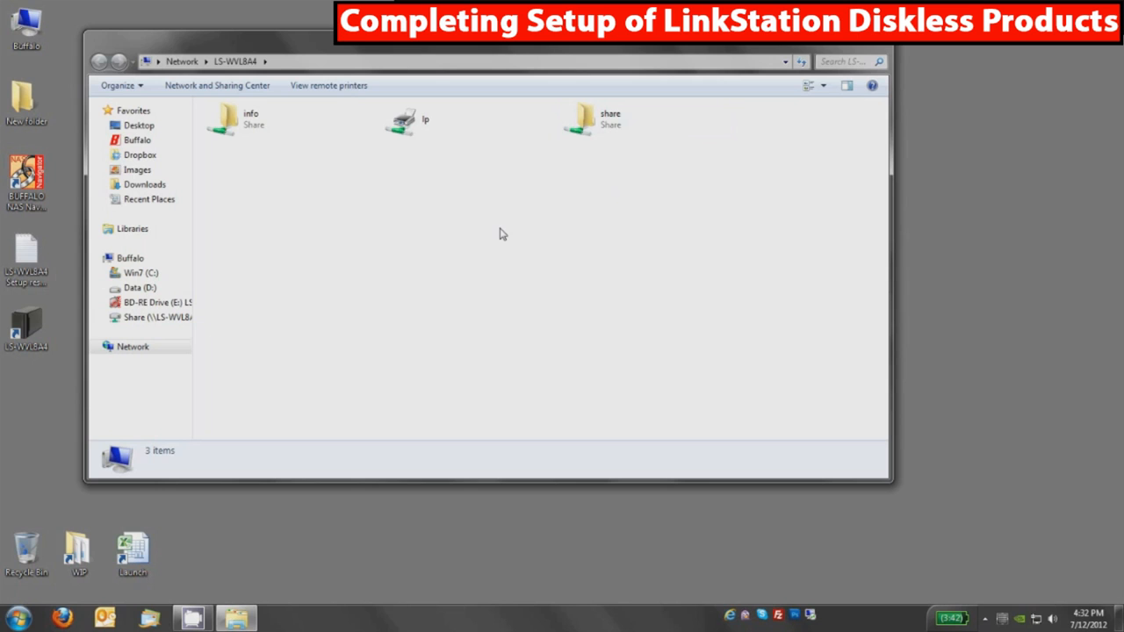
click(413, 123)
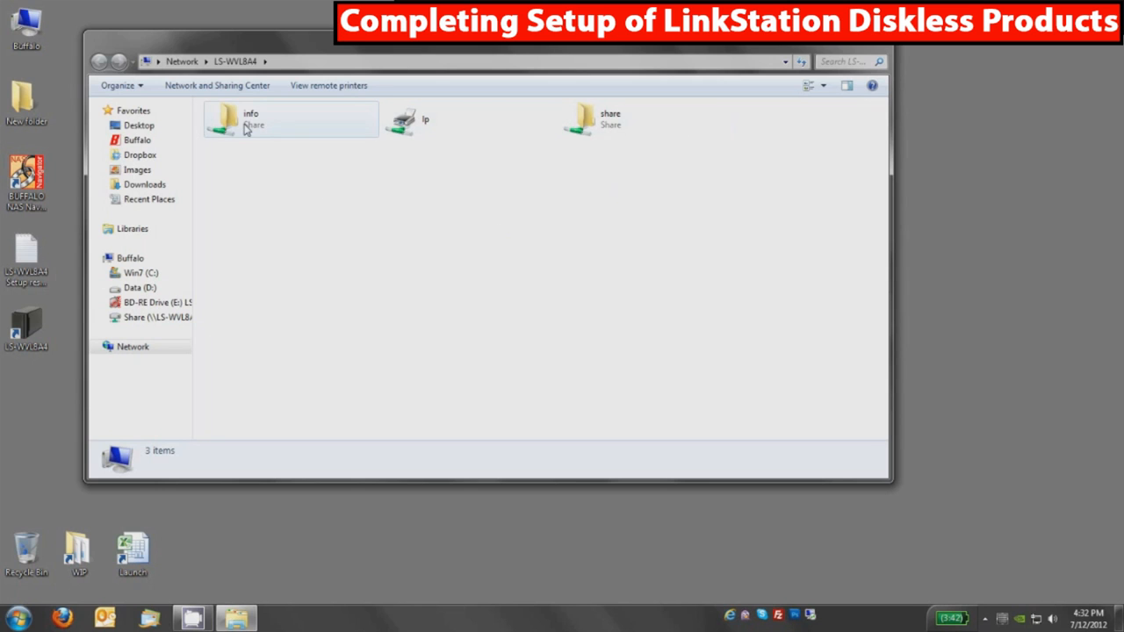
double_click(251, 119)
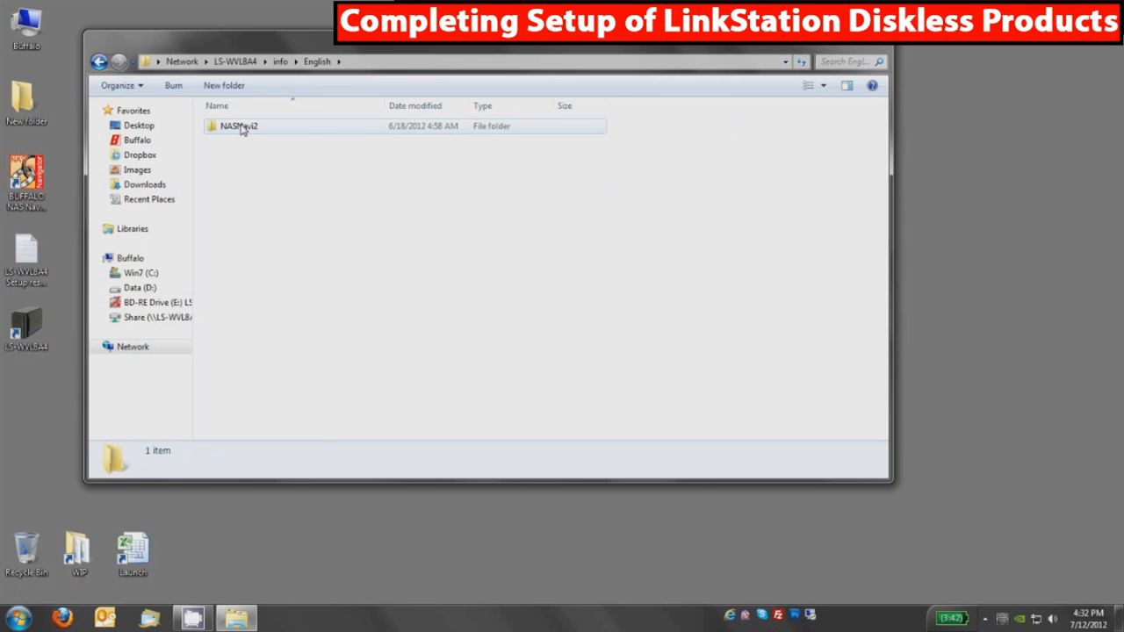
double_click(239, 126)
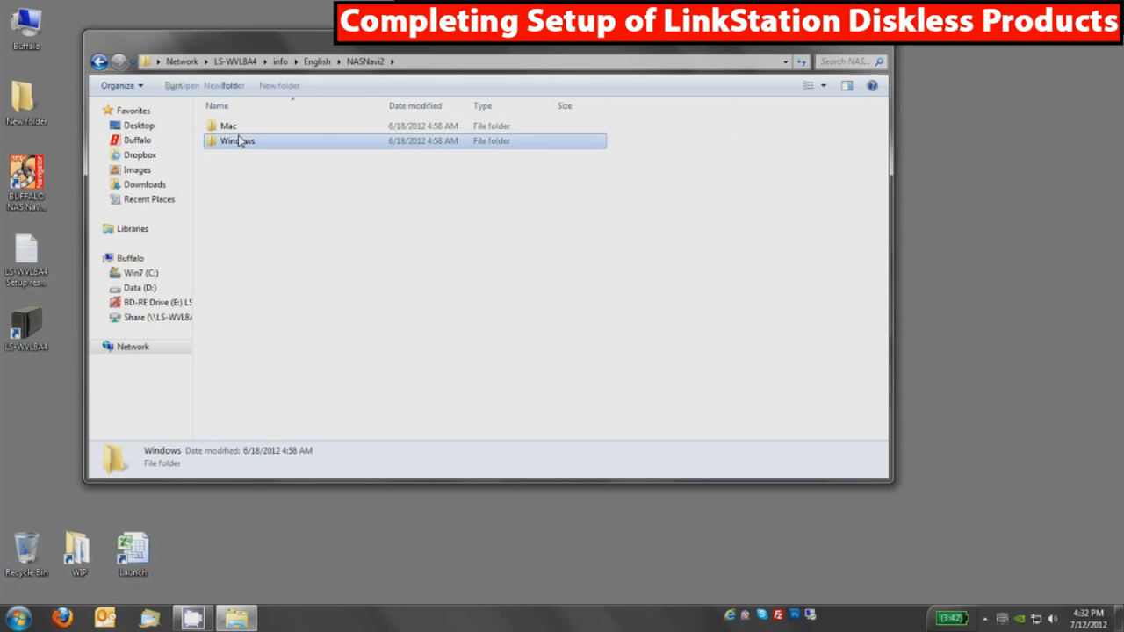
double_click(238, 141)
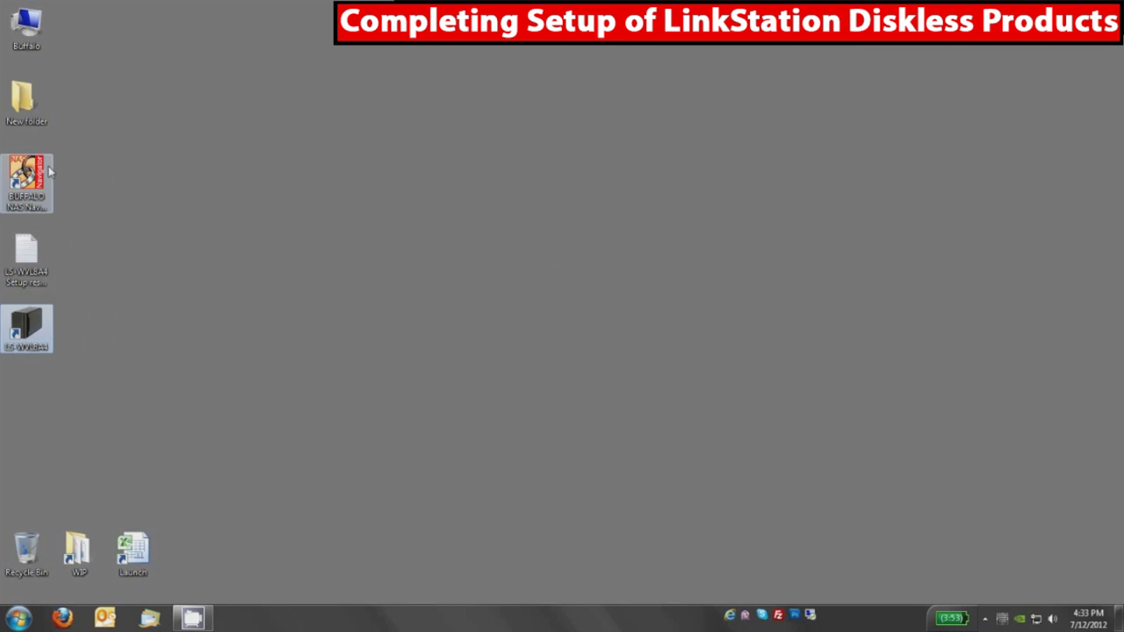
- Launch NAS Navigator2, decline IP correction, and select the LS-WVL8A4 unit
double_click(26, 183)
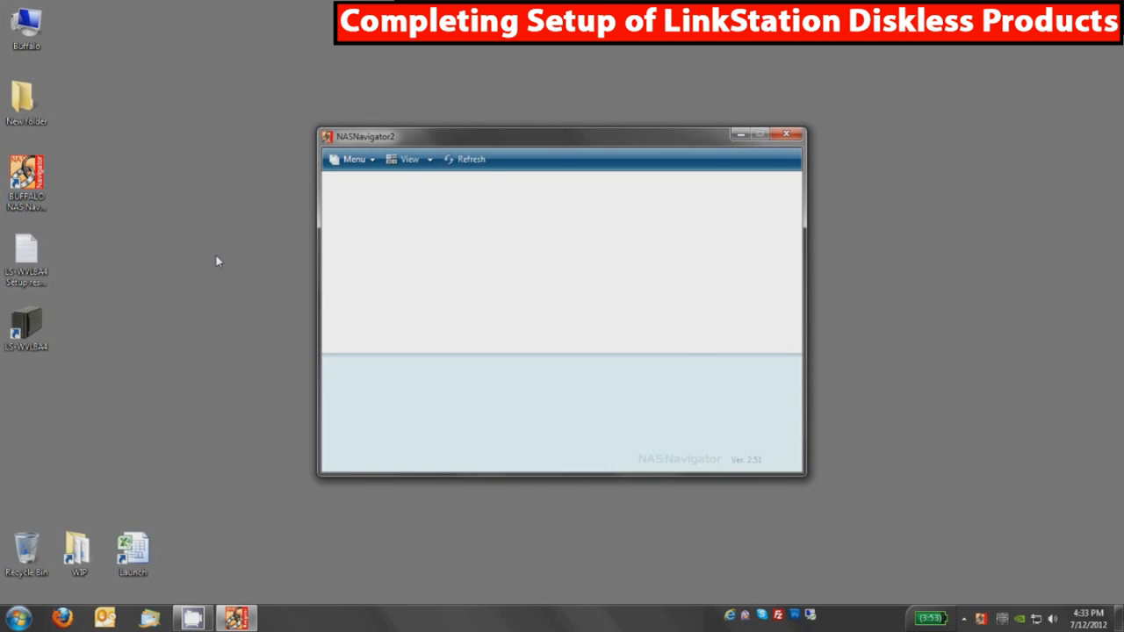
click(471, 159)
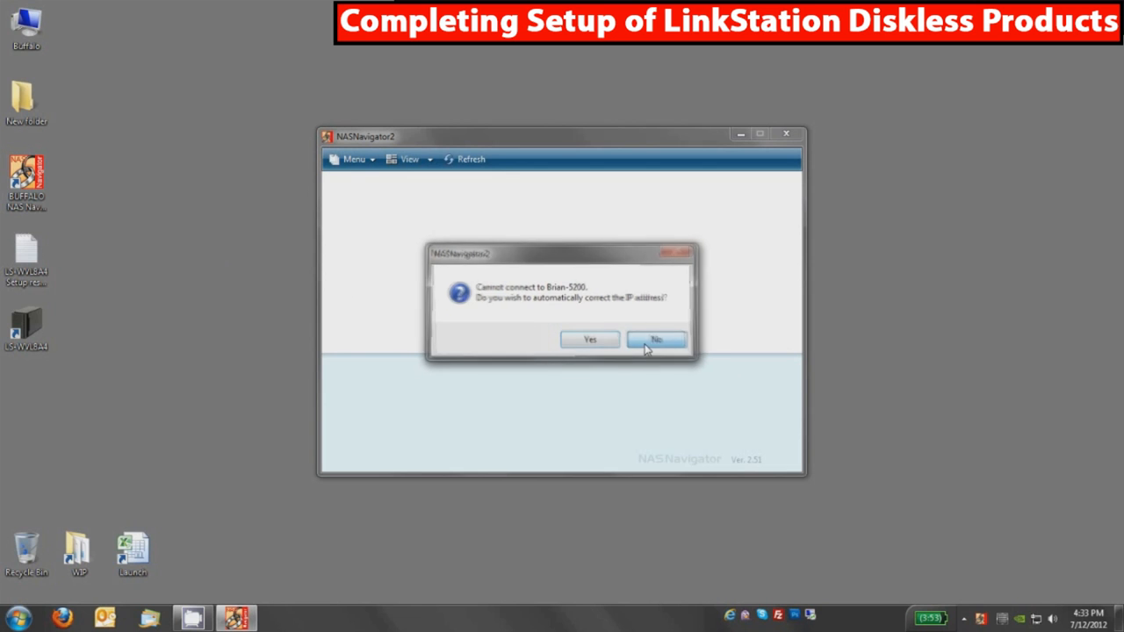
click(655, 340)
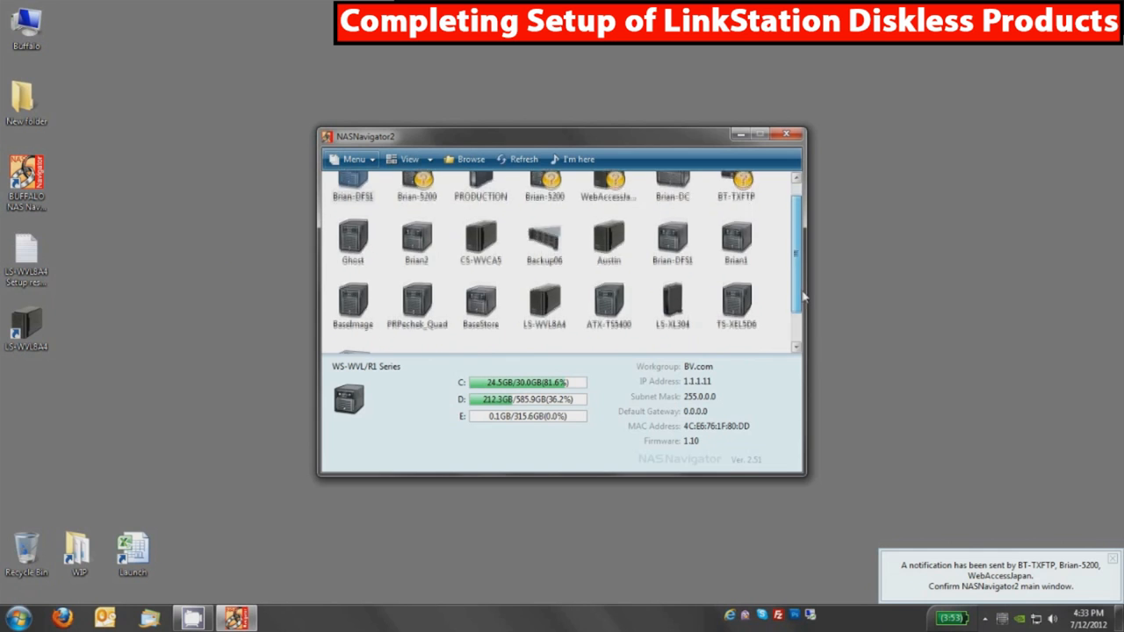
click(545, 286)
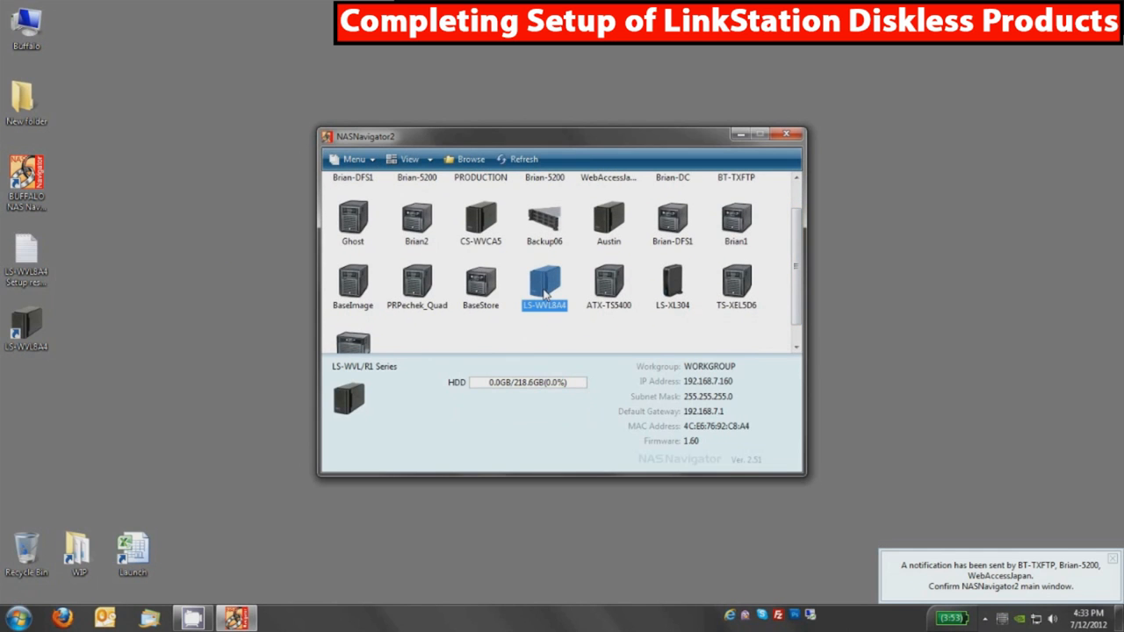
- Show the LS-WVL8A4 context menu with browse shares and Open Web setting
right_click(545, 285)
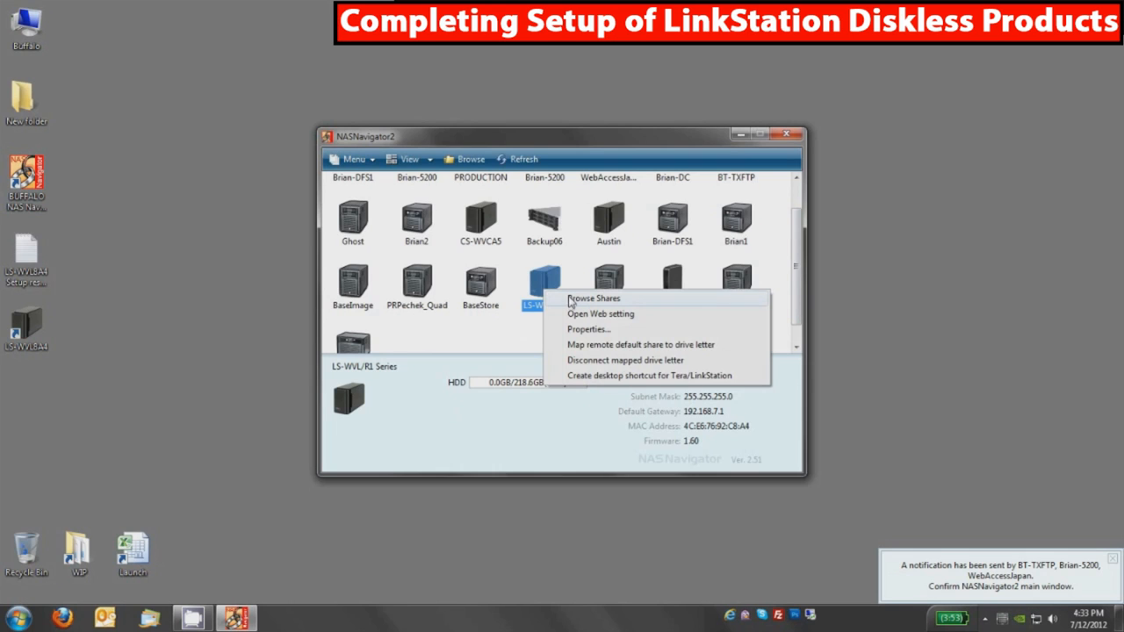
mouse_move(593, 344)
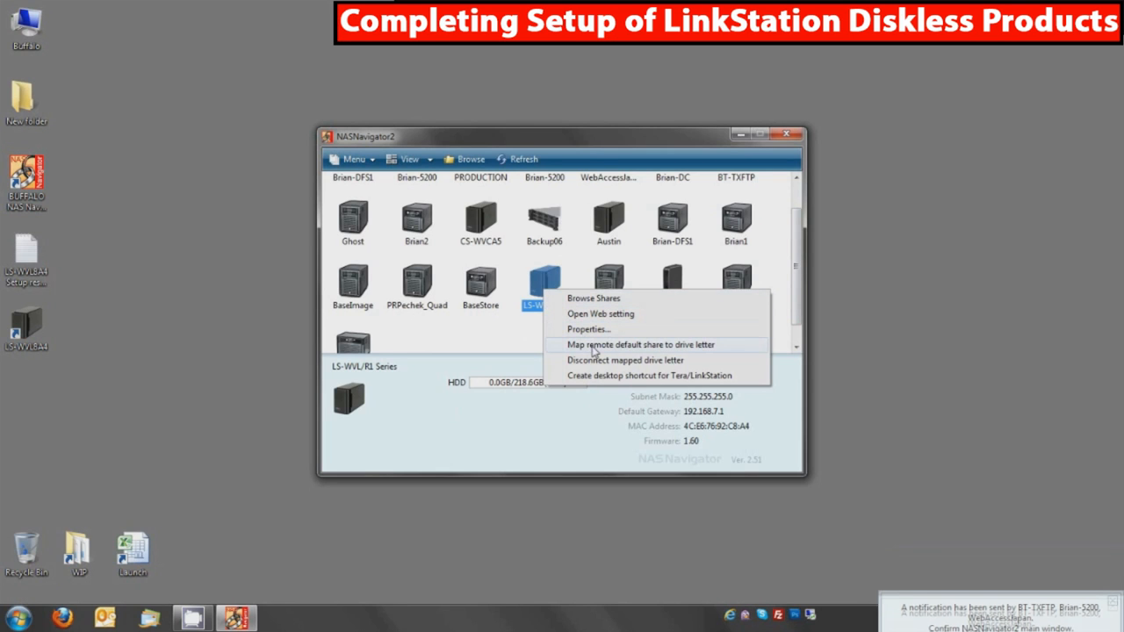
mouse_move(589, 376)
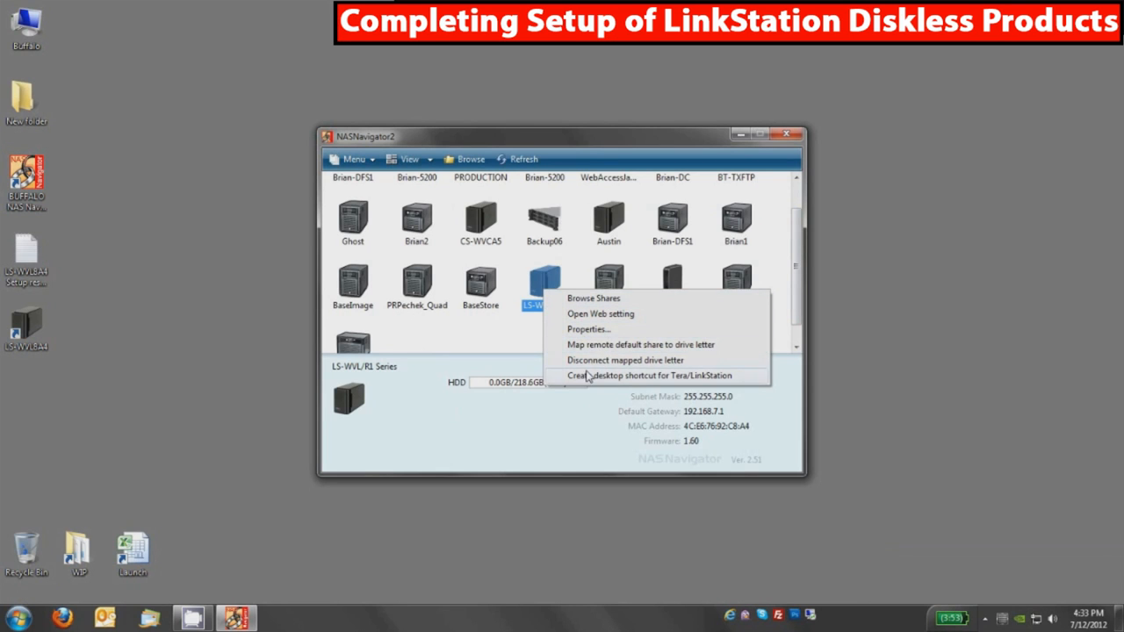
mouse_move(589, 329)
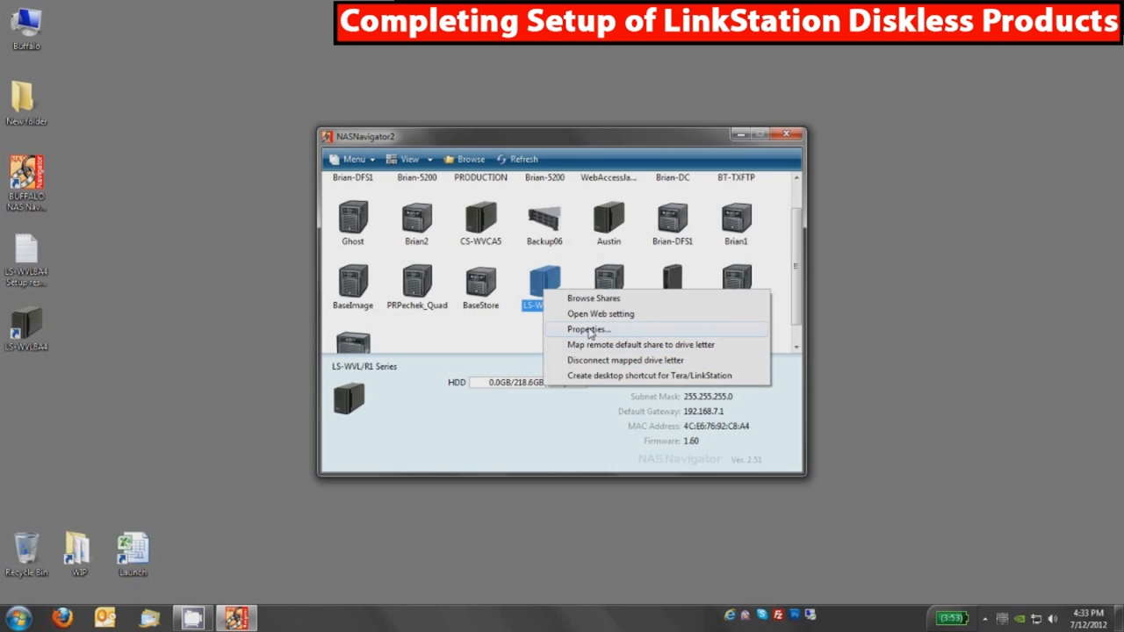
mouse_move(615, 314)
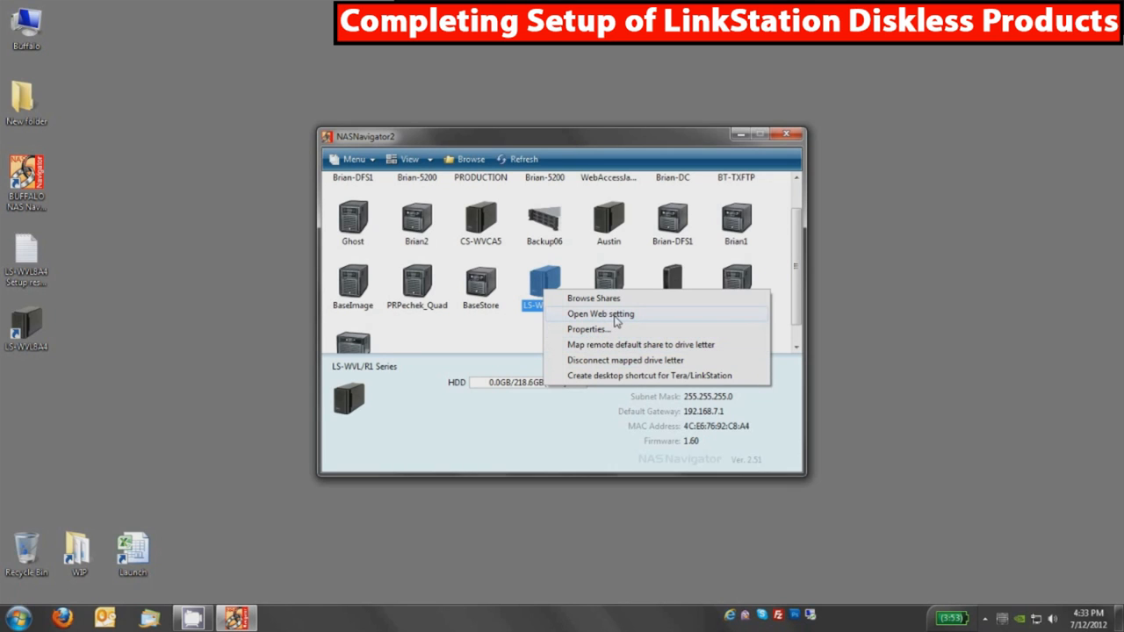
mouse_move(581, 318)
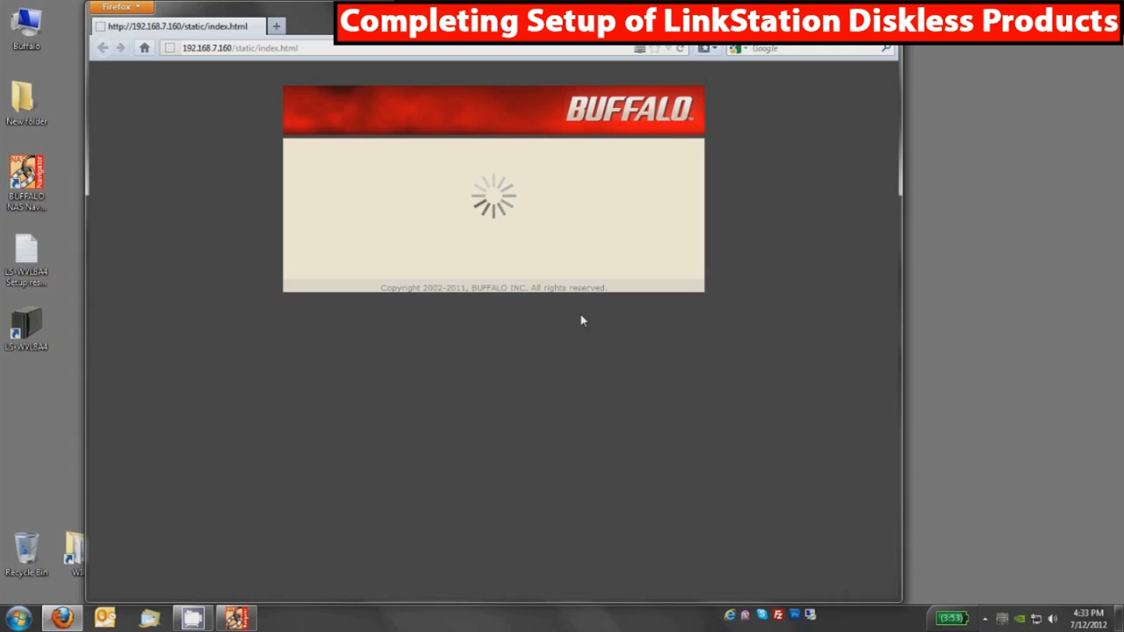
mouse_move(218, 57)
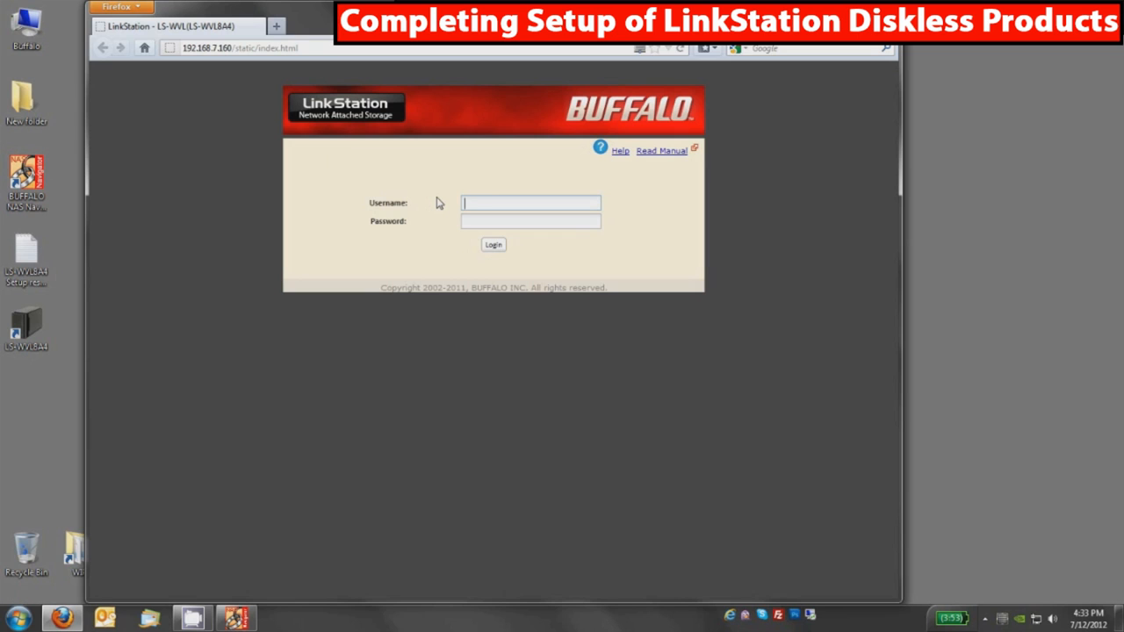
- Log in to the LS-WVL8A4 web admin as admin with the password
text(admin)
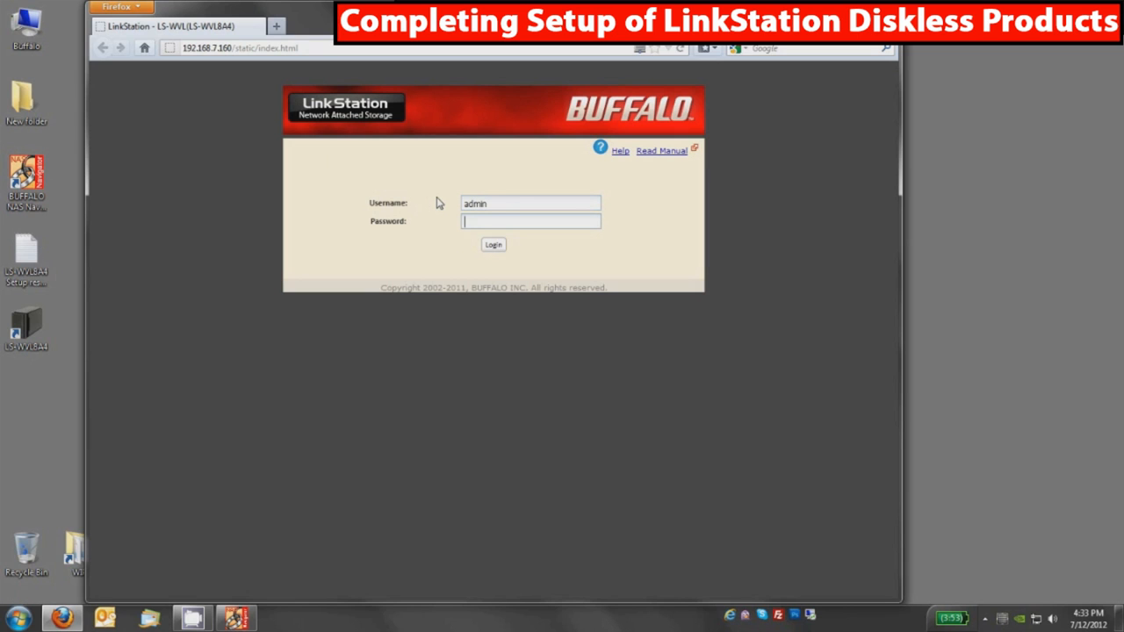
text(password)
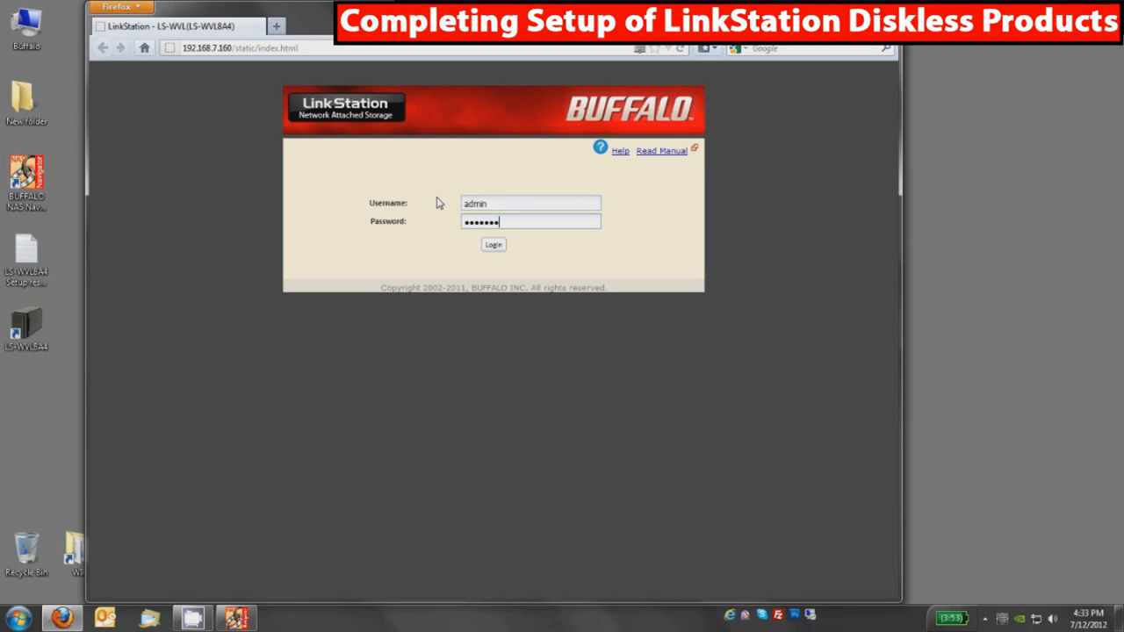
click(493, 244)
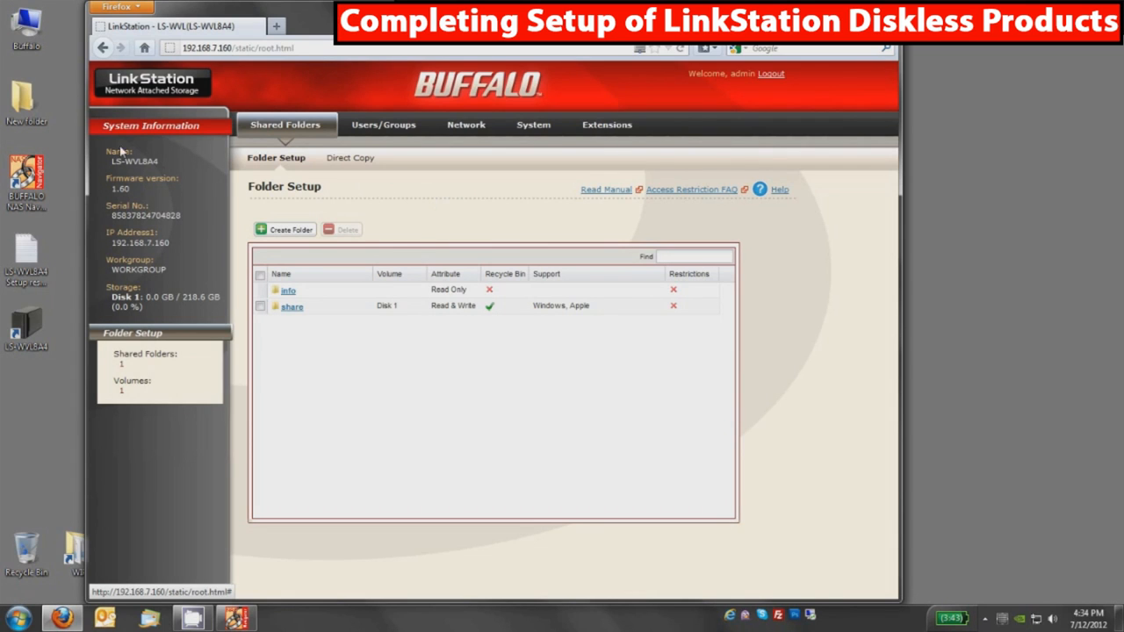
mouse_move(139, 192)
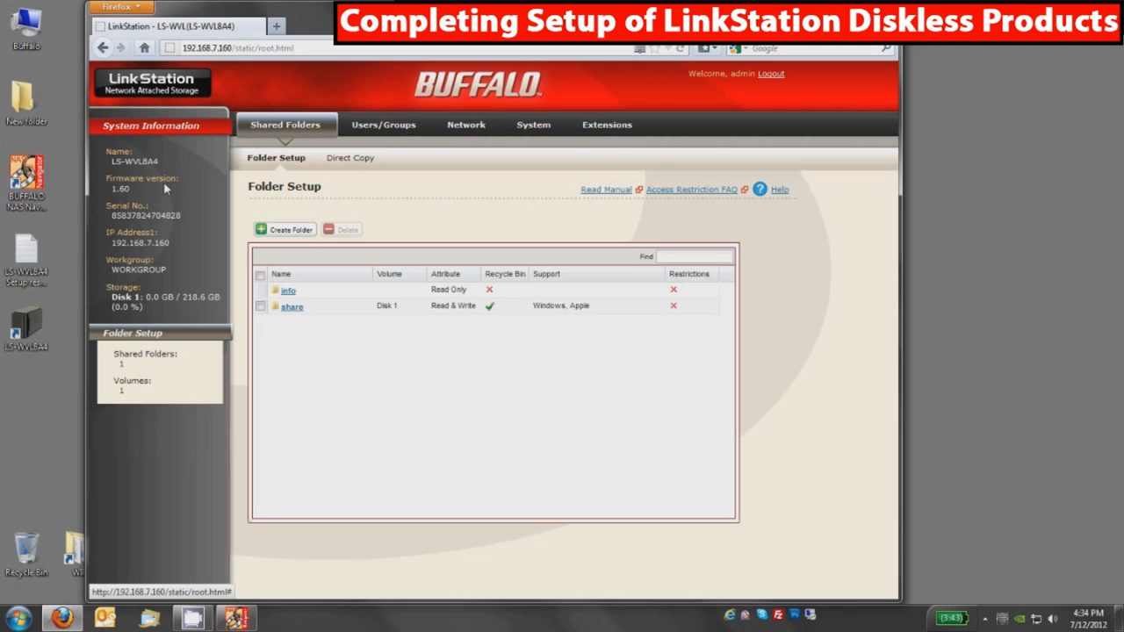
mouse_move(126, 369)
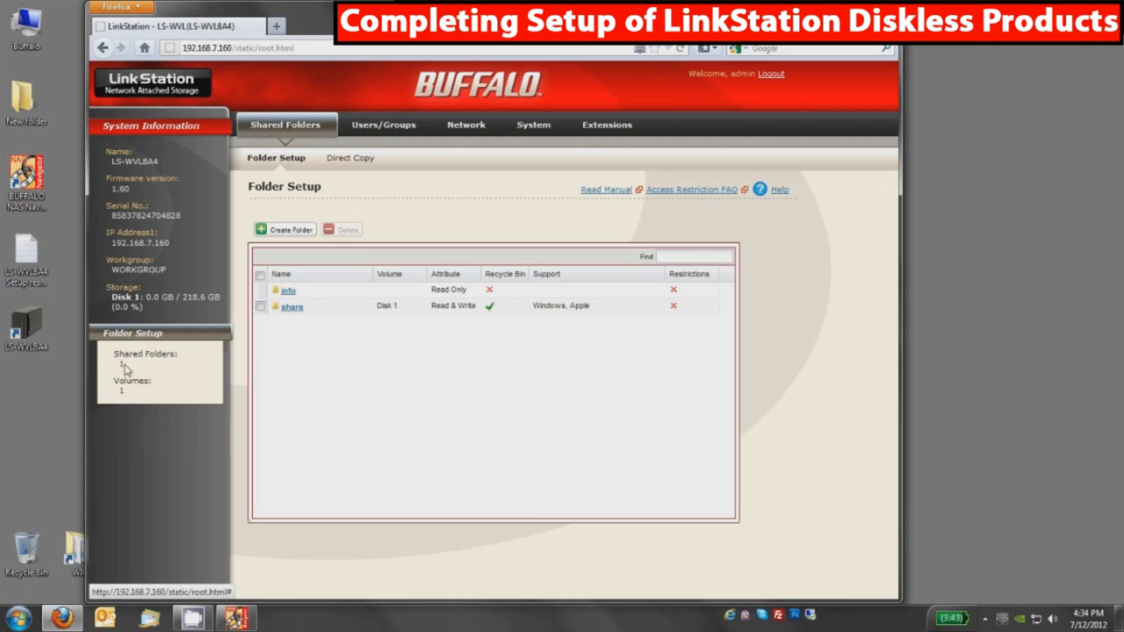
mouse_move(144, 404)
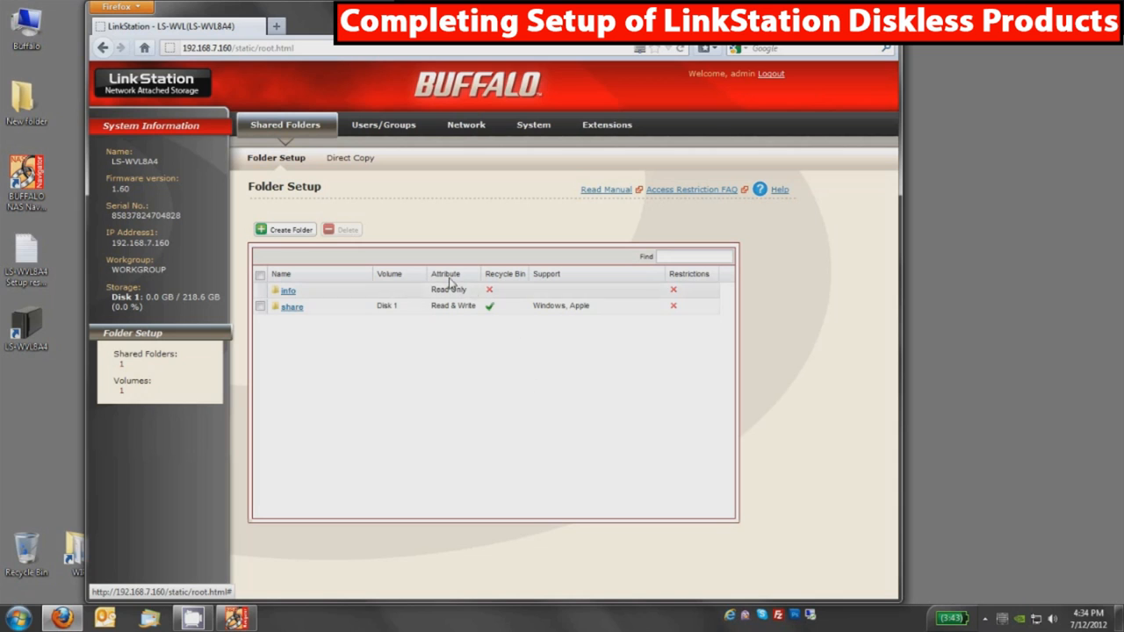
mouse_move(152, 329)
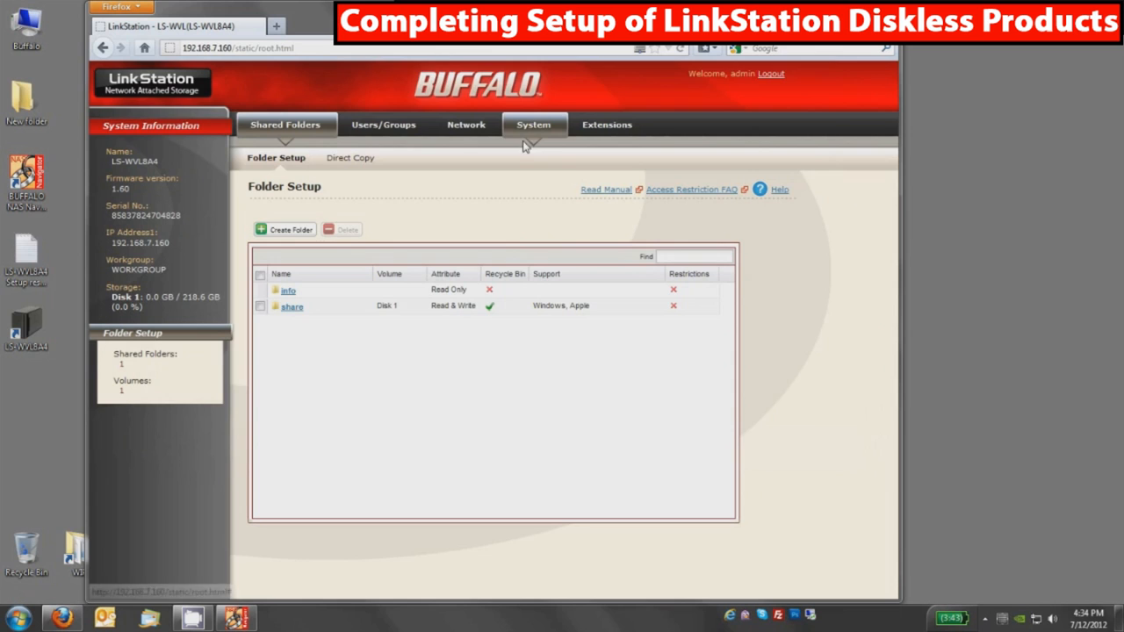
- Open the System tab showing name LS-WVL8A4 and description LinkStation
click(533, 124)
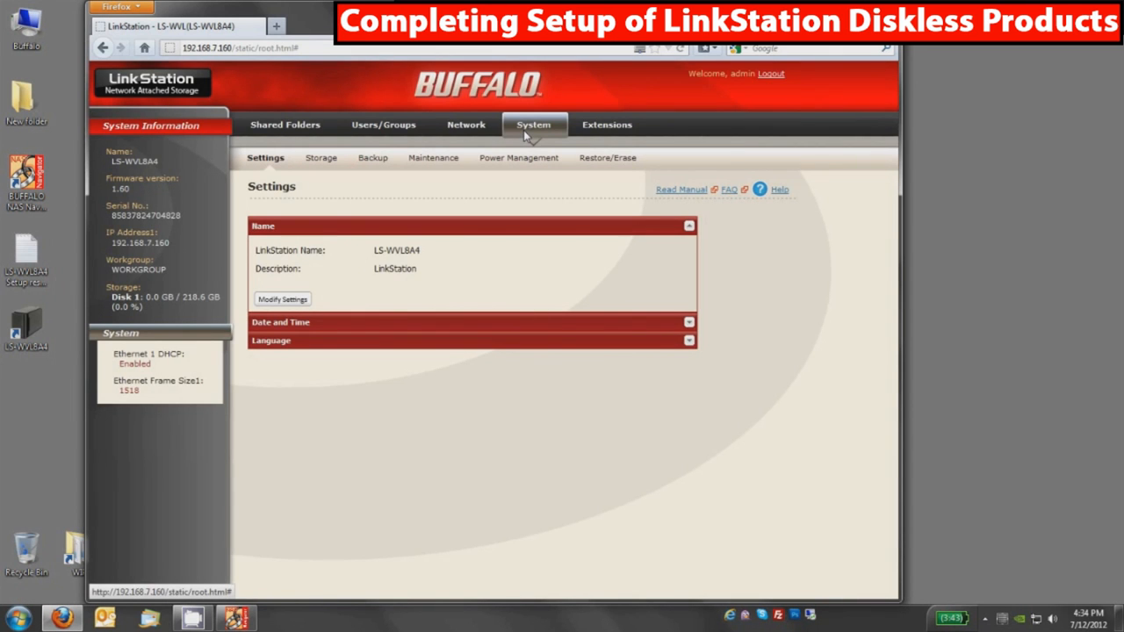
mouse_move(474, 182)
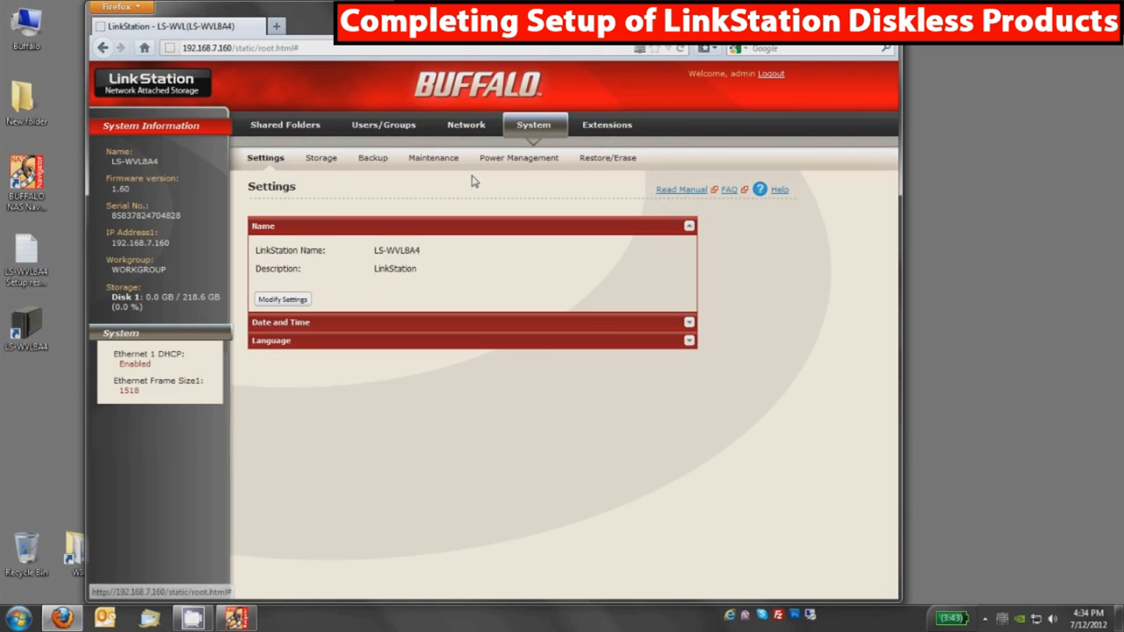
mouse_move(375, 257)
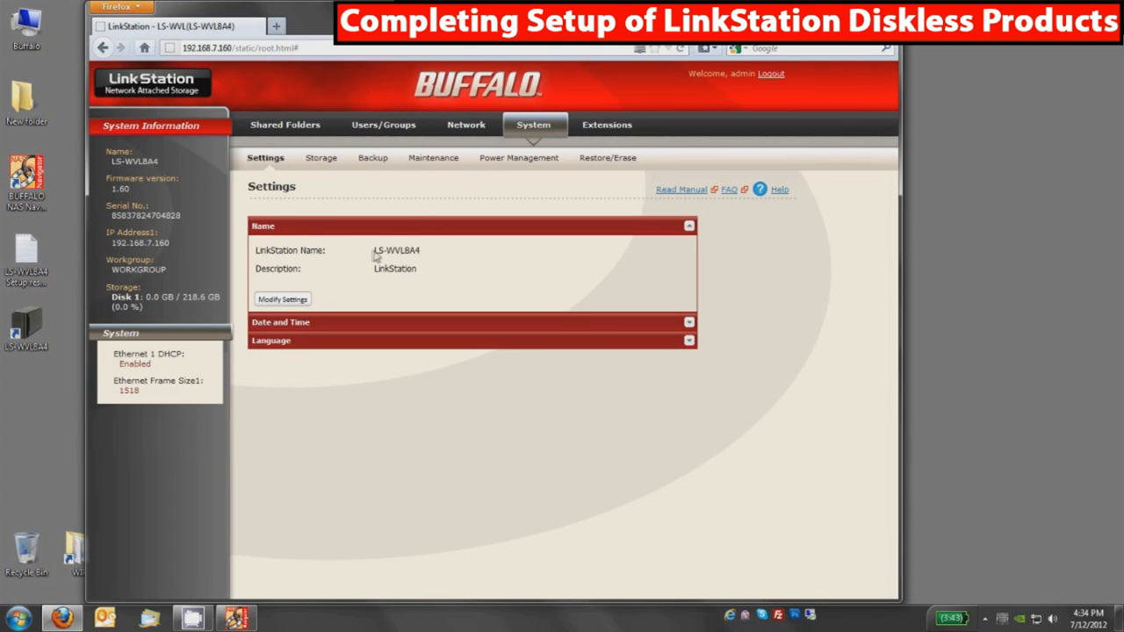
mouse_move(432, 255)
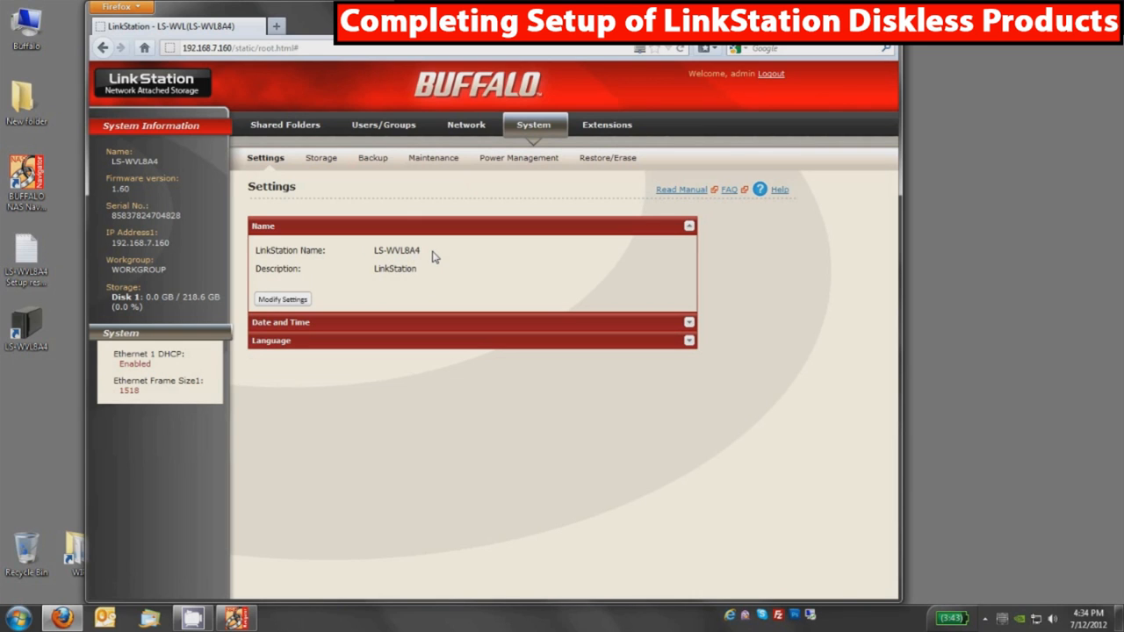
mouse_move(321, 158)
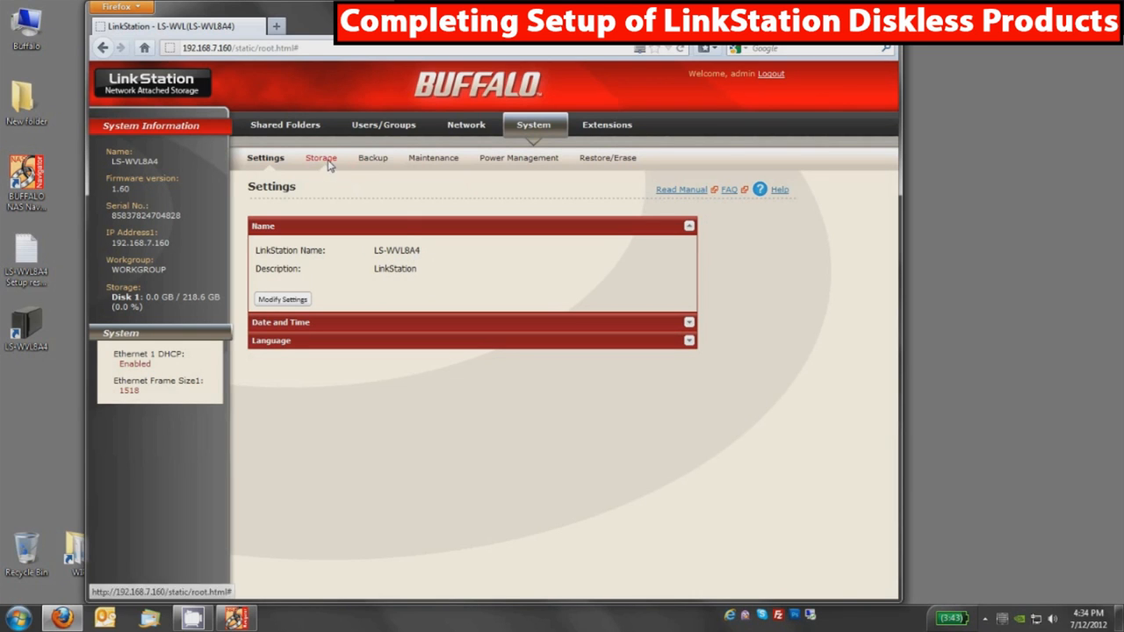
- View the Storage page showing Disk 1 normal, Disk 2 removed, and RAID not configured
click(319, 158)
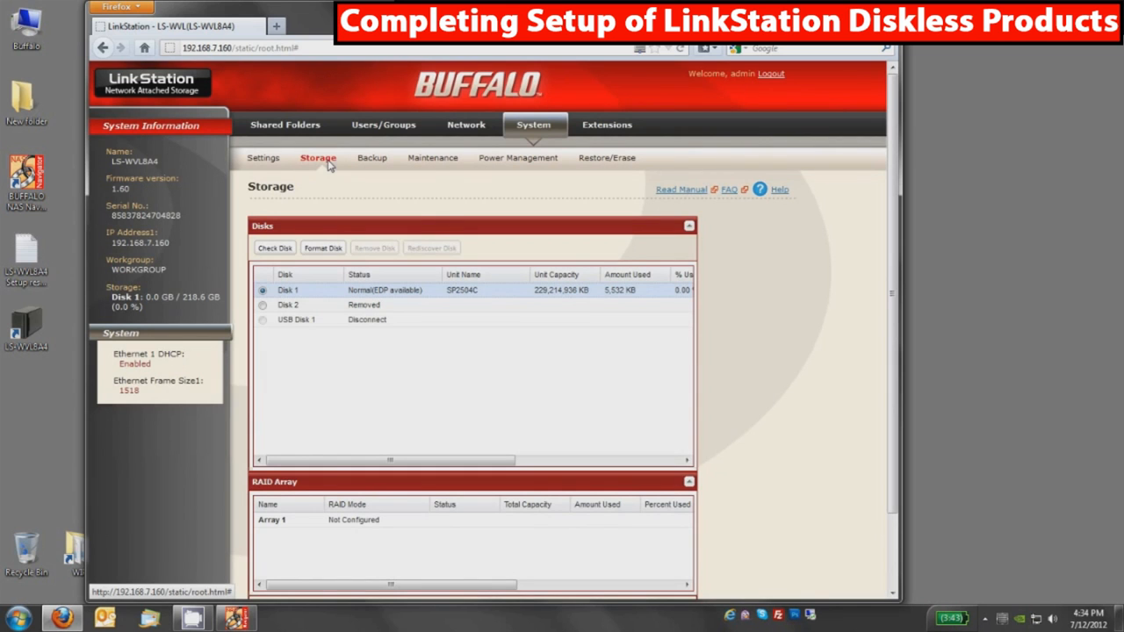
mouse_move(314, 526)
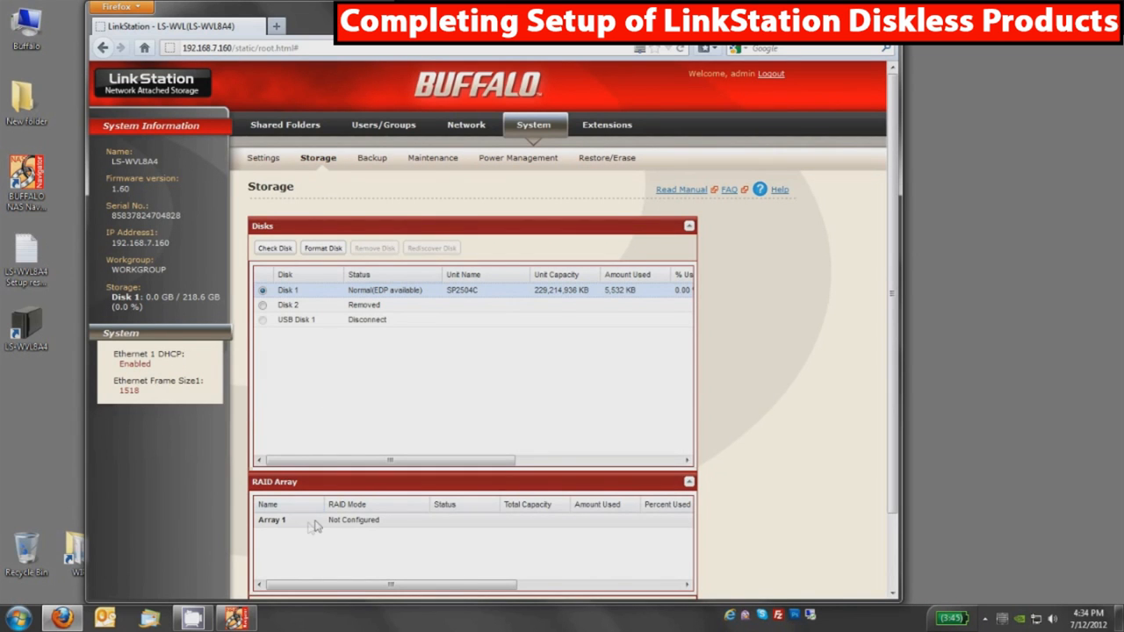
mouse_move(309, 546)
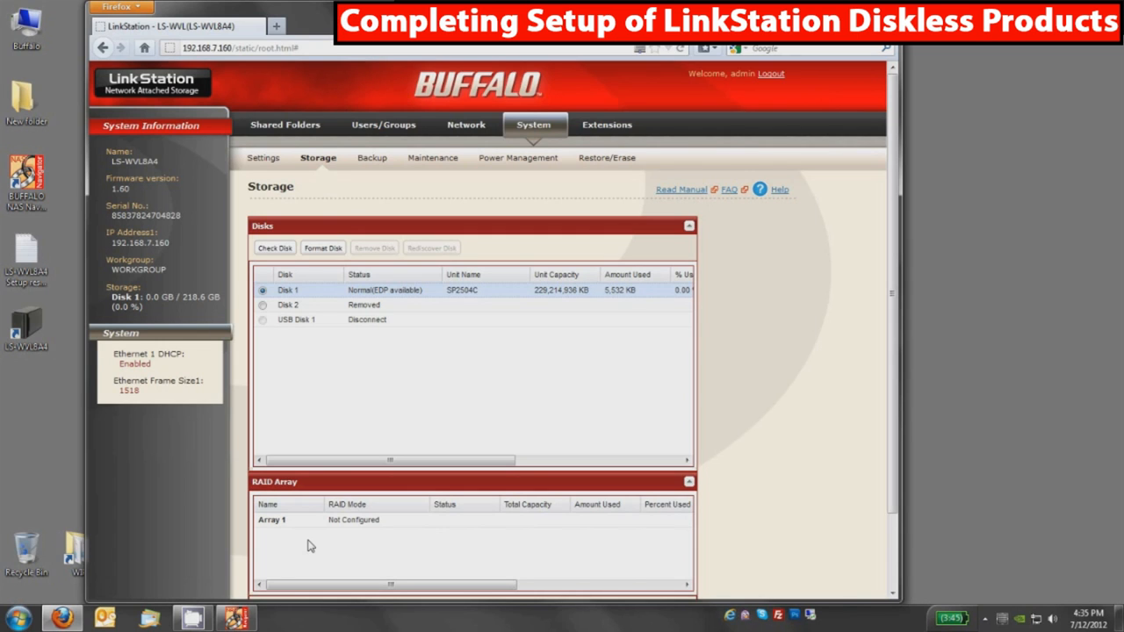
mouse_move(764, 258)
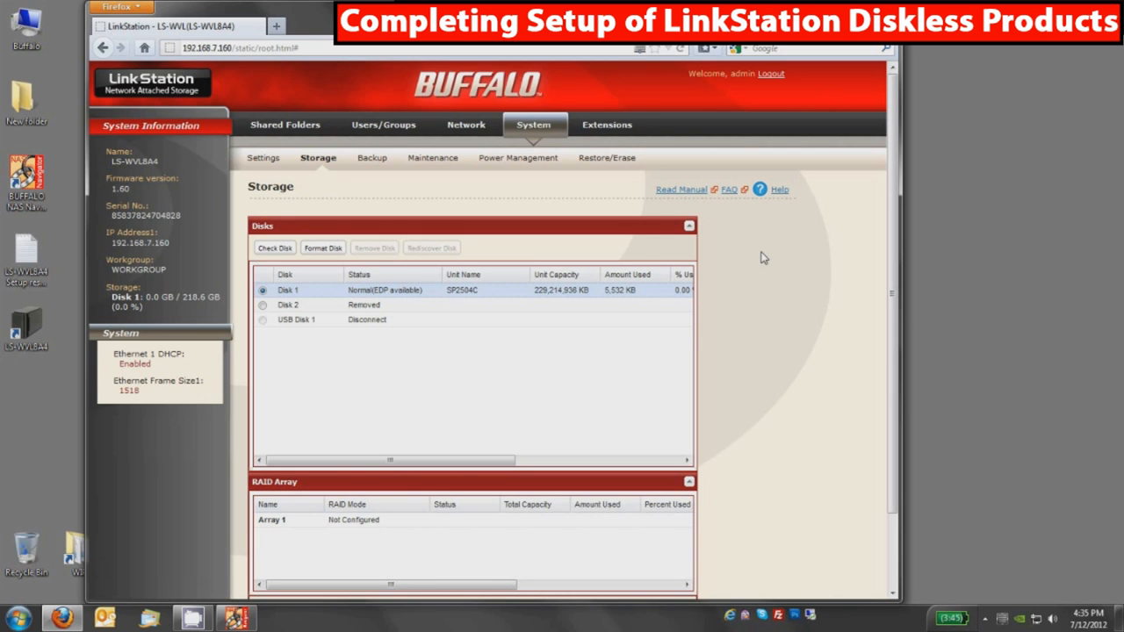
- Open the Extensions WebAccess page, showing WebAccess disabled for the Disk 1 share folder
click(607, 125)
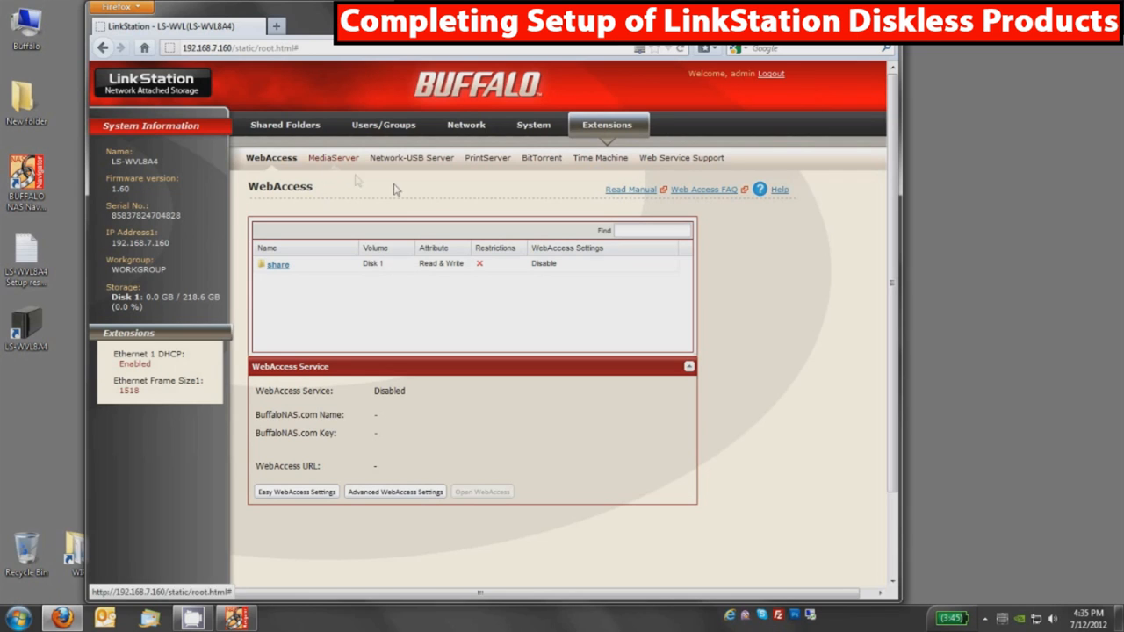
mouse_move(534, 187)
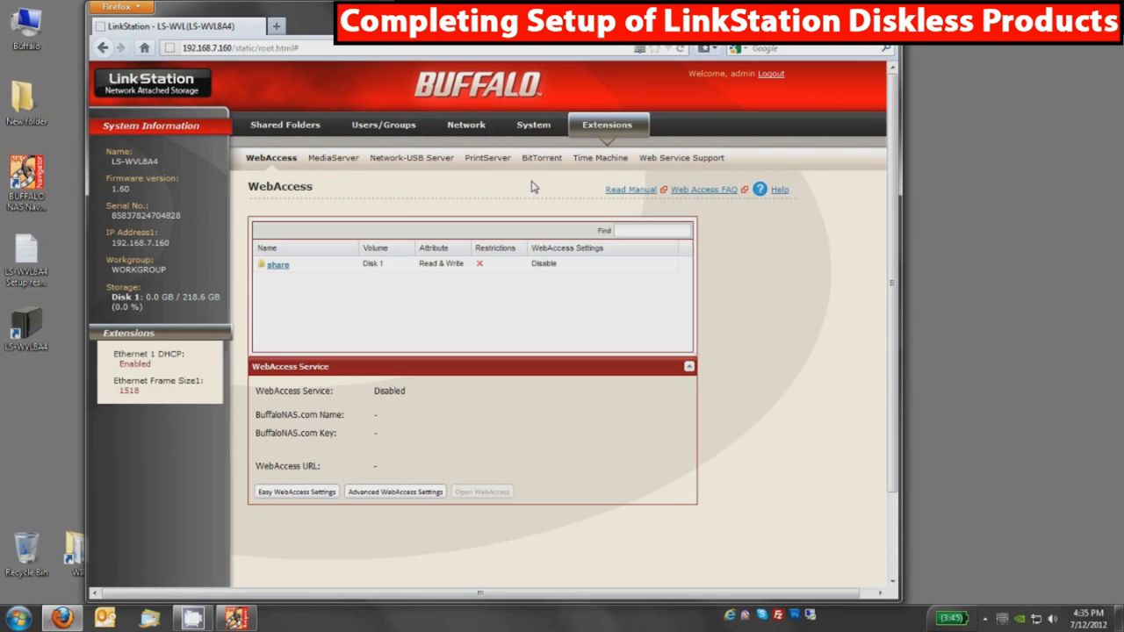
mouse_move(563, 190)
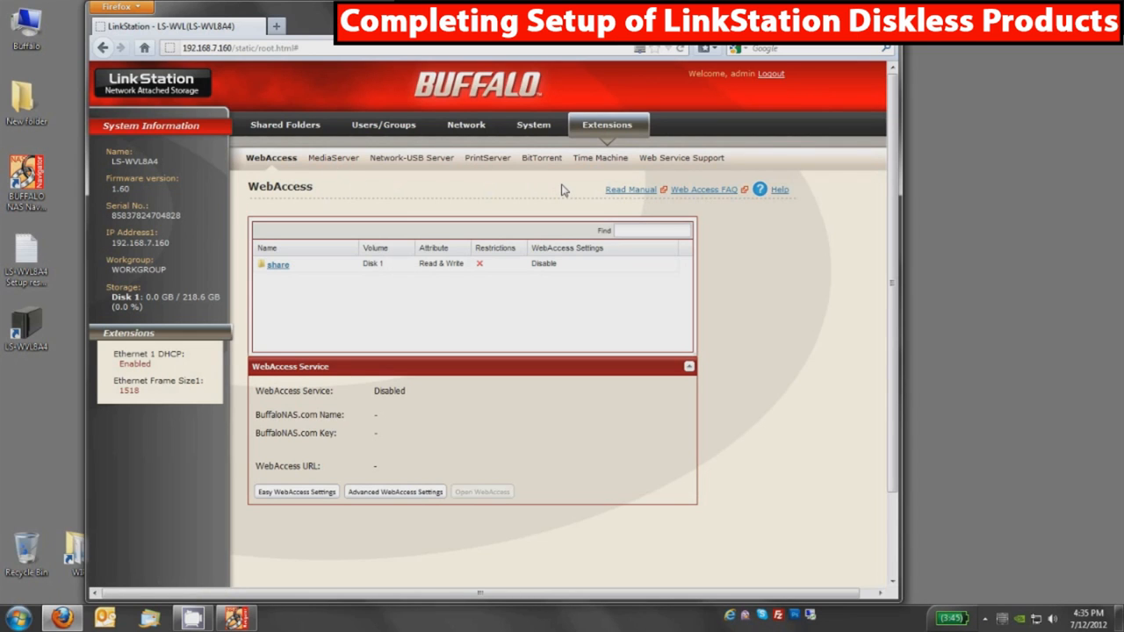